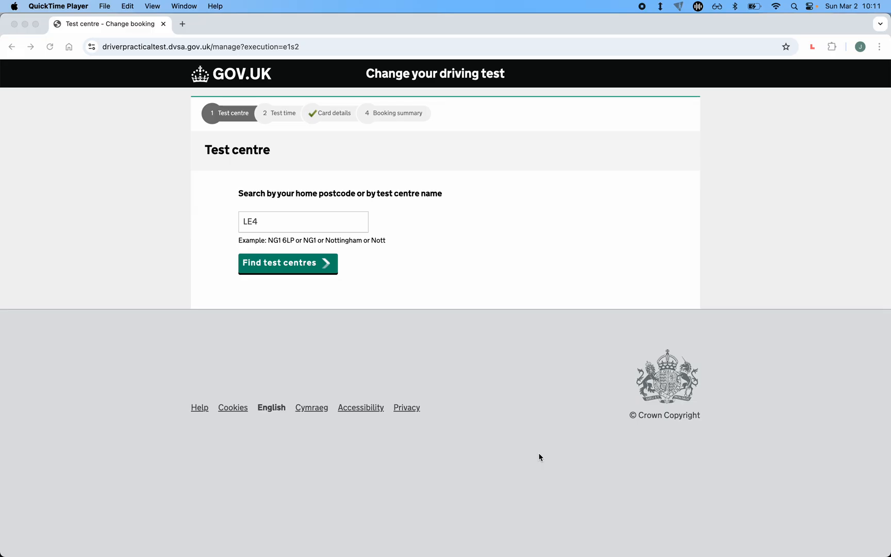
# Search DVSA for test centres near postcode LE4 and list the matching centres
pyautogui.click(303, 222)
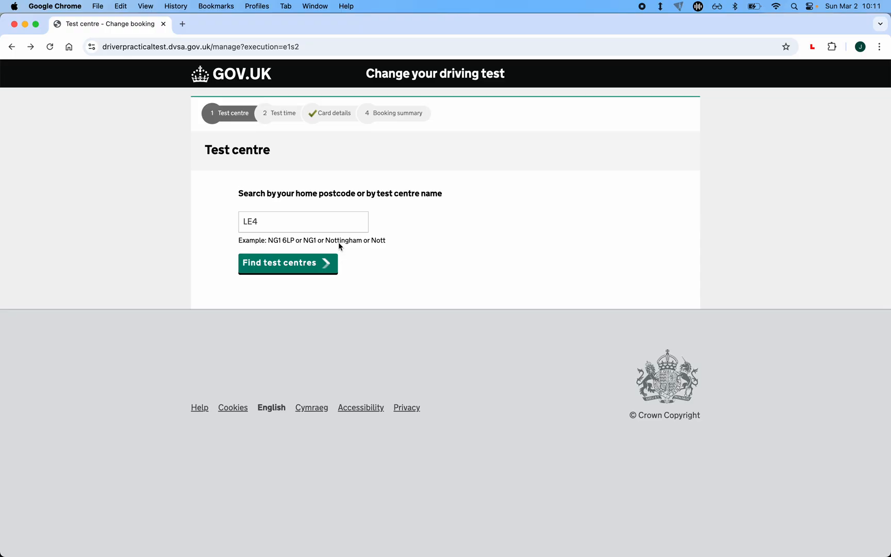
pyautogui.click(303, 220)
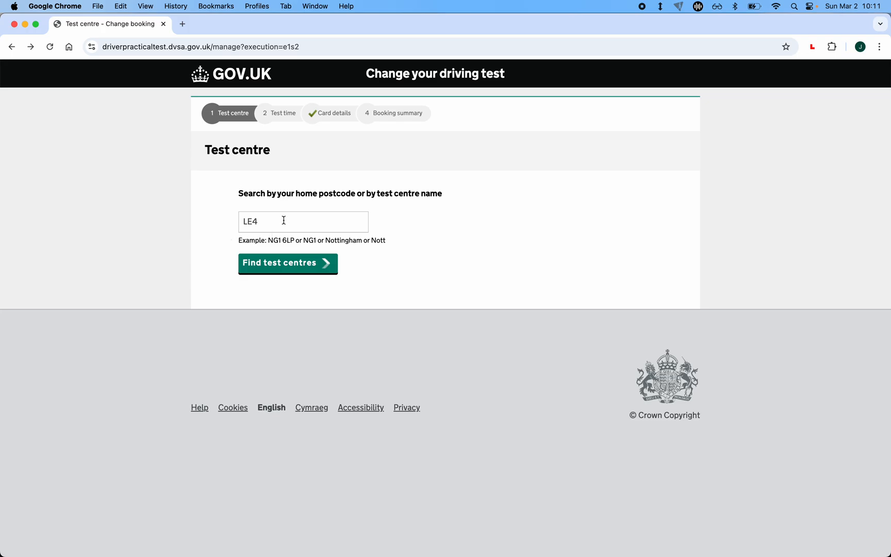
pyautogui.click(287, 259)
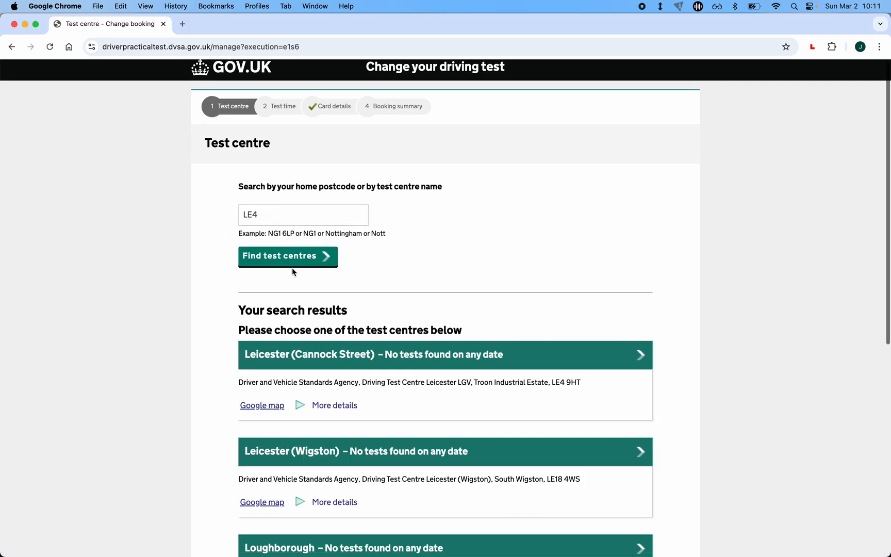
pyautogui.scroll(-3)
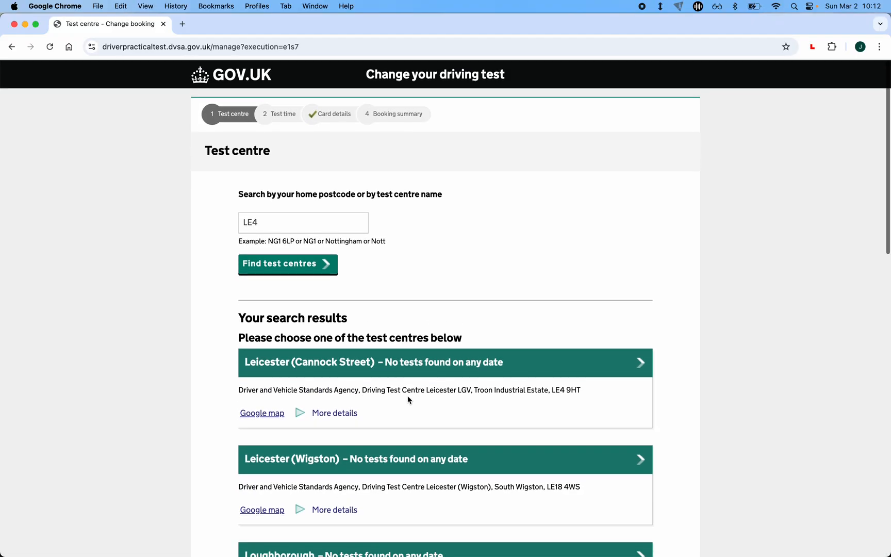
pyautogui.scroll(-3)
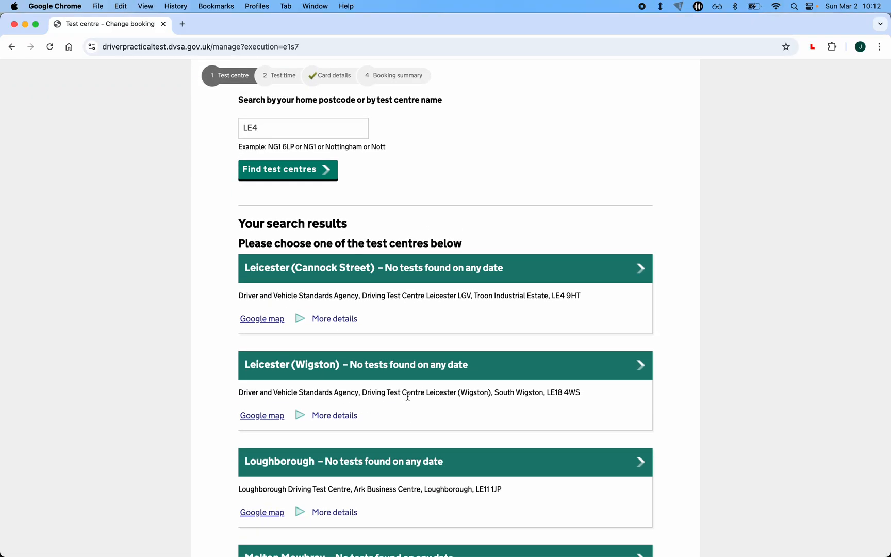
pyautogui.scroll(-3)
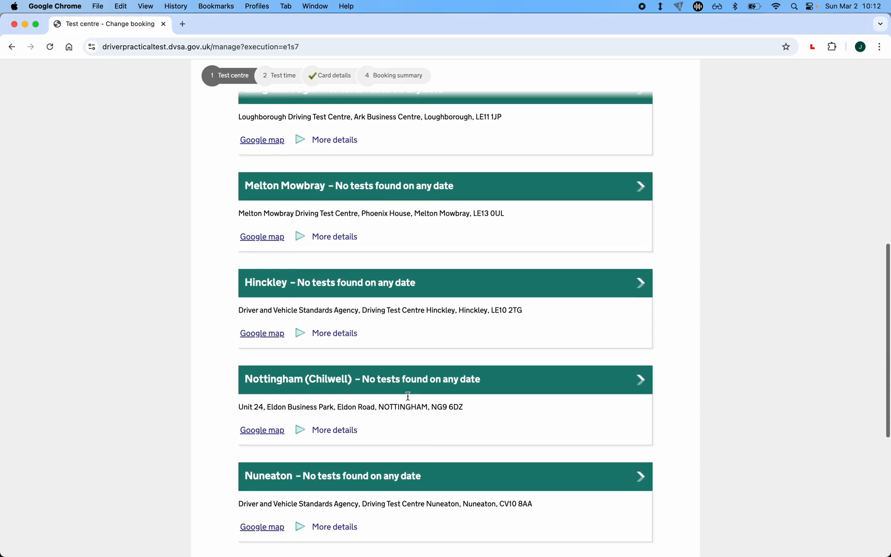
pyautogui.scroll(-3)
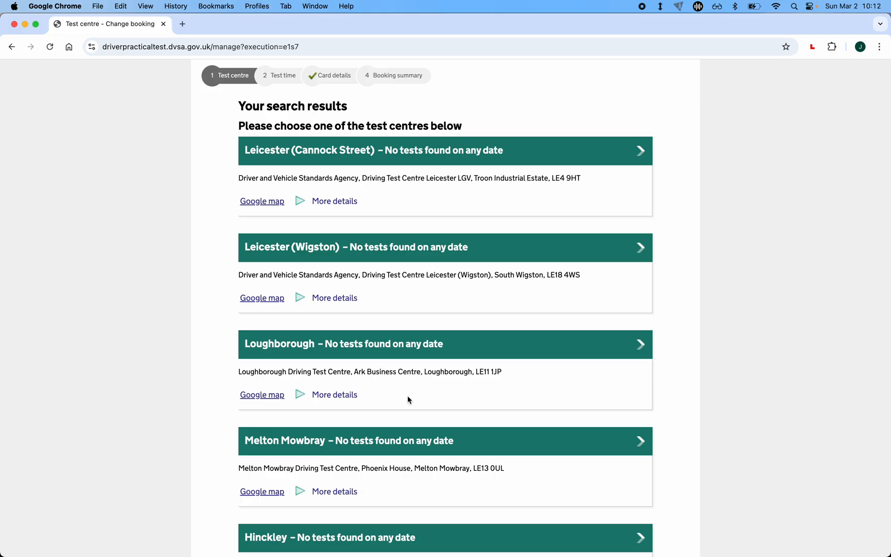
pyautogui.moveTo(305, 210)
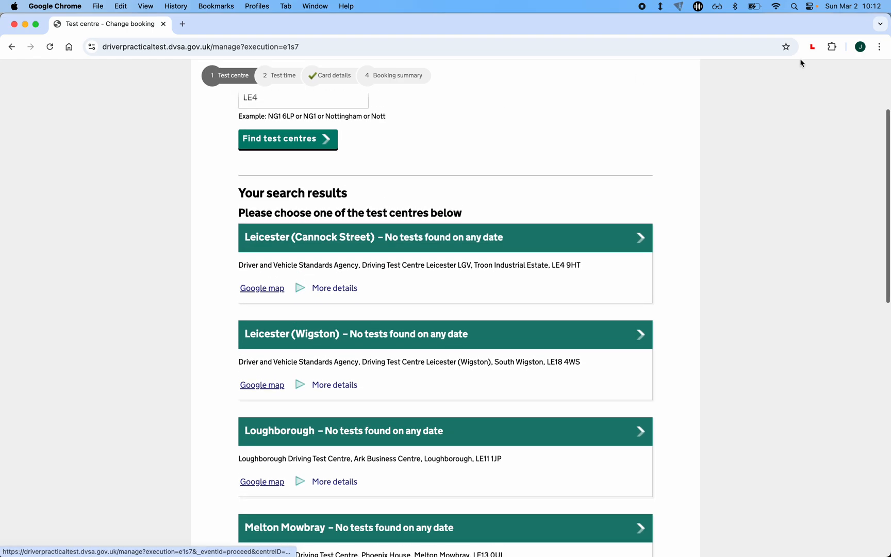
# Show the DVSA Auto Search Config popup with auto search and auto hold first booking enabled
pyautogui.click(812, 47)
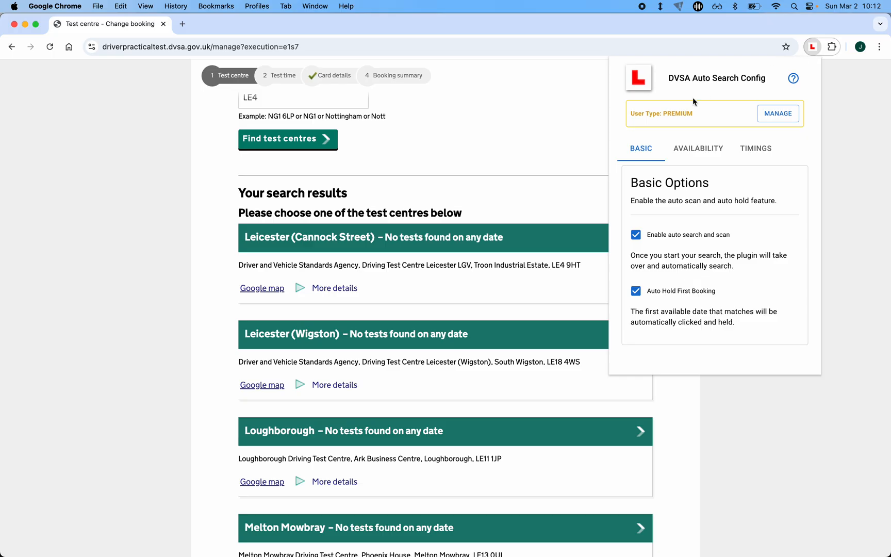
pyautogui.moveTo(677, 131)
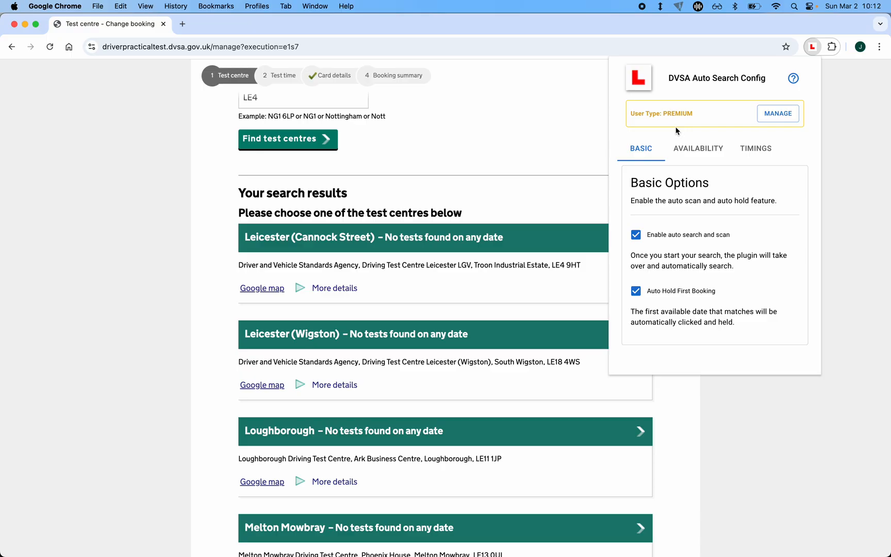
pyautogui.moveTo(674, 144)
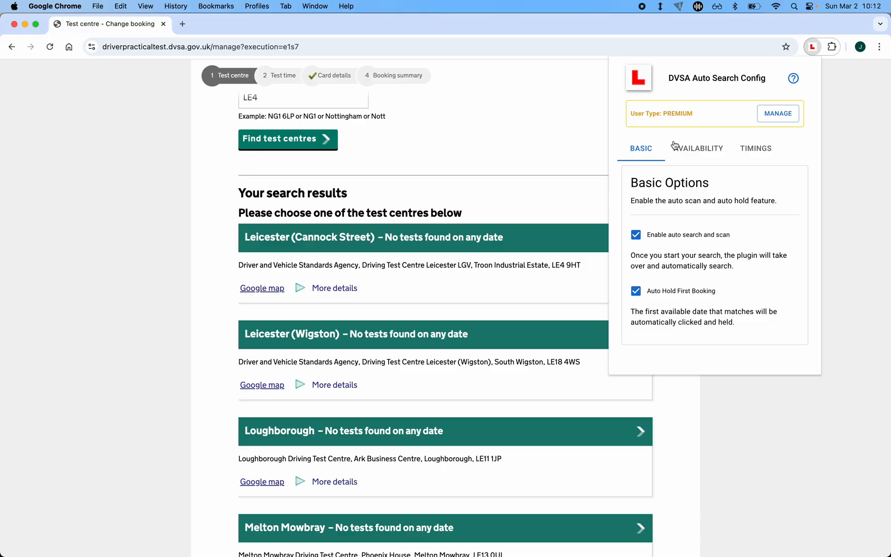
pyautogui.moveTo(603, 211)
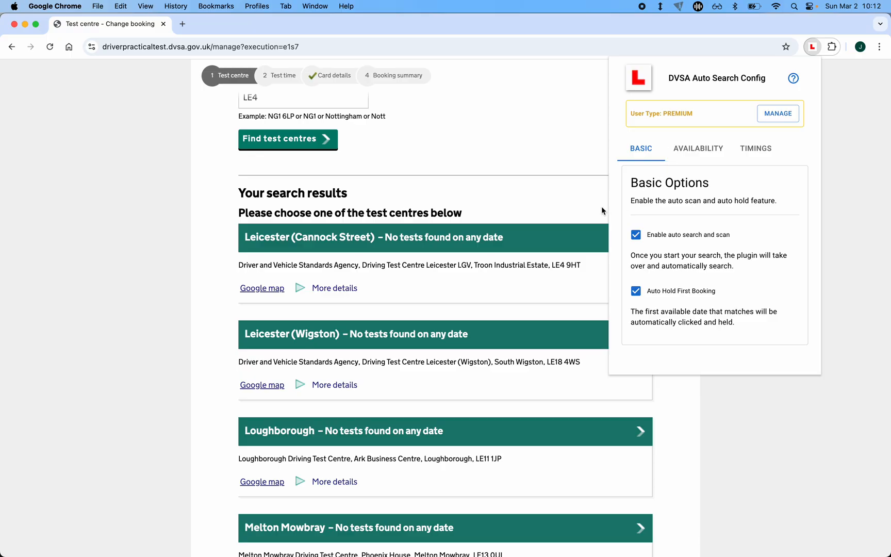
pyautogui.moveTo(651, 188)
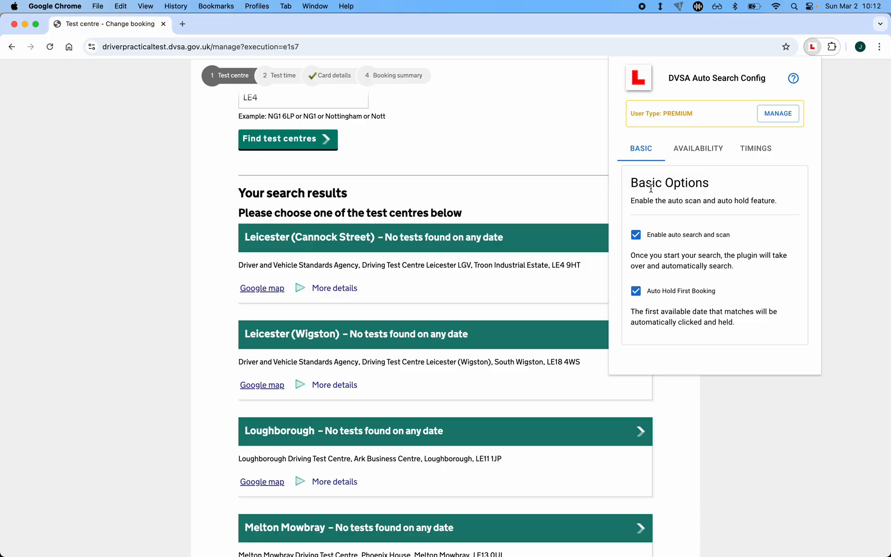
pyautogui.moveTo(686, 163)
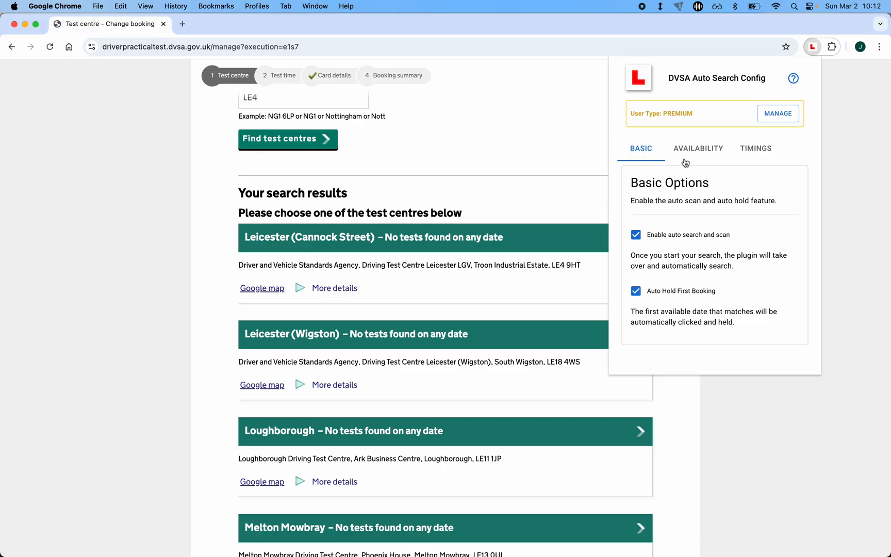
# Set 'Only Focus on DVSAs Matching' to 'cannock, melton' on the Availability tab, then return to Basic
pyautogui.click(699, 148)
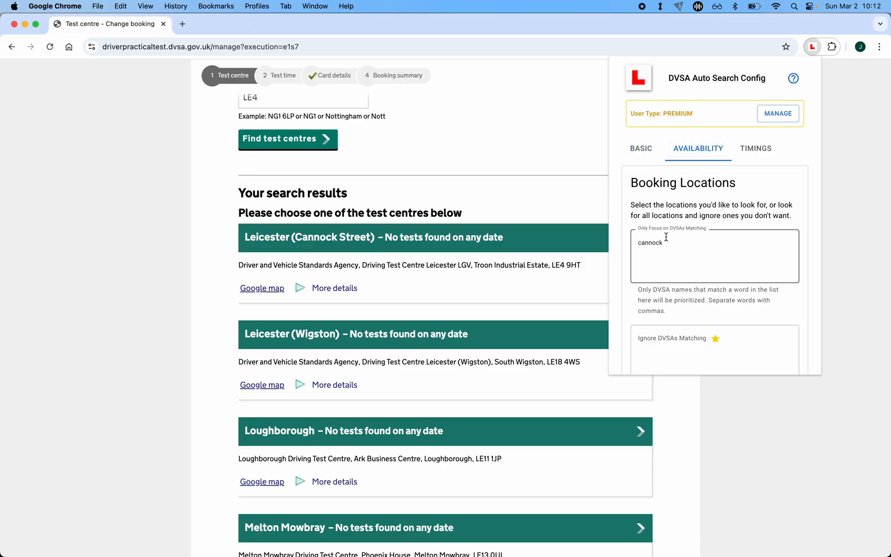
pyautogui.click(714, 256)
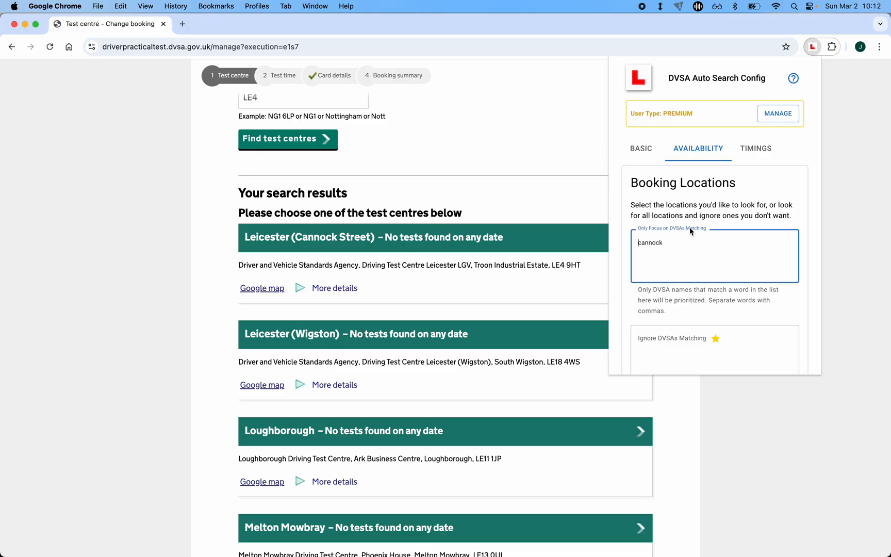
pyautogui.doubleClick(649, 242)
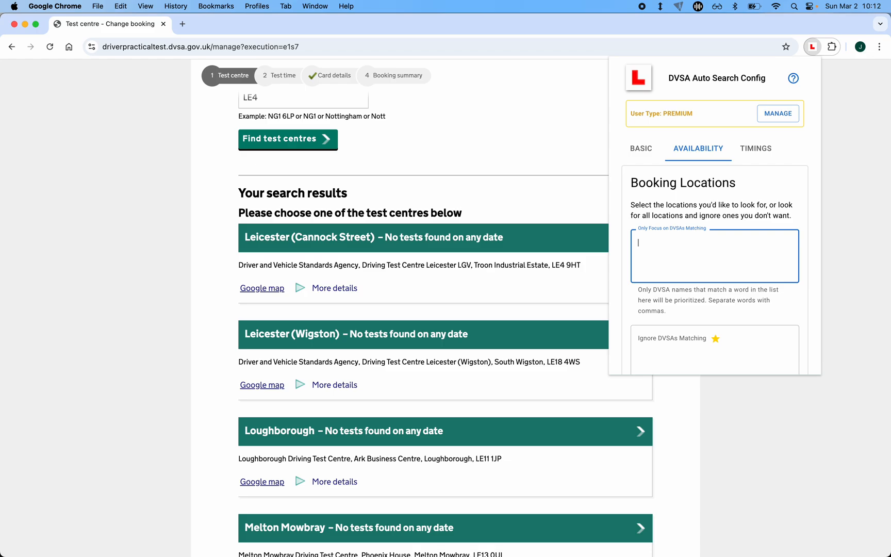
pyautogui.write('cannock,')
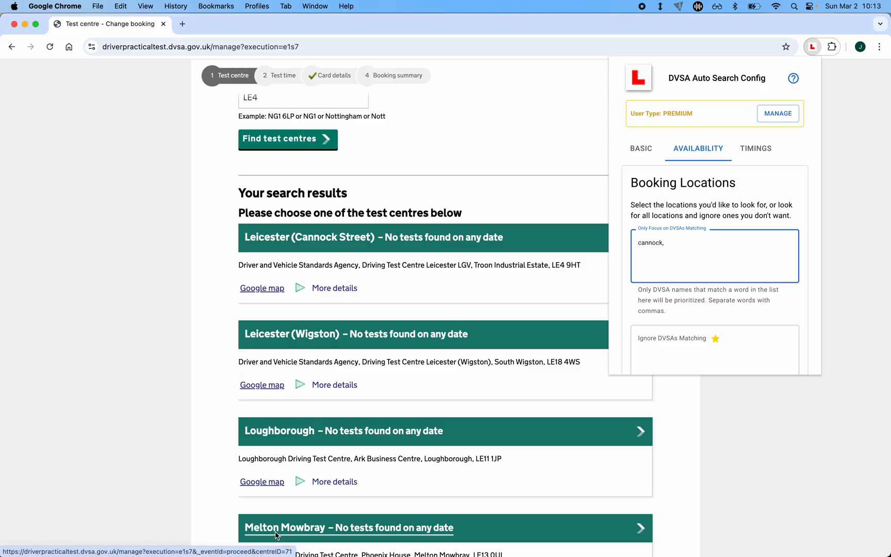
pyautogui.write('melton')
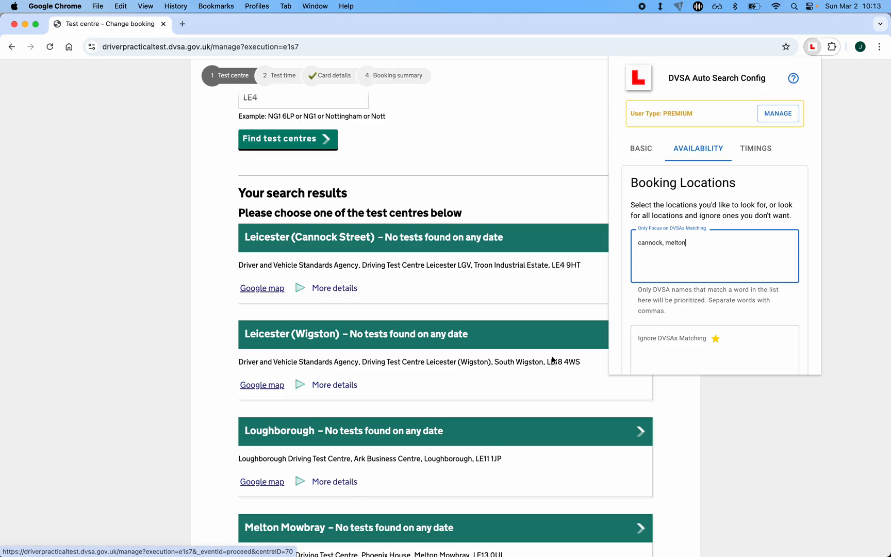
pyautogui.click(641, 148)
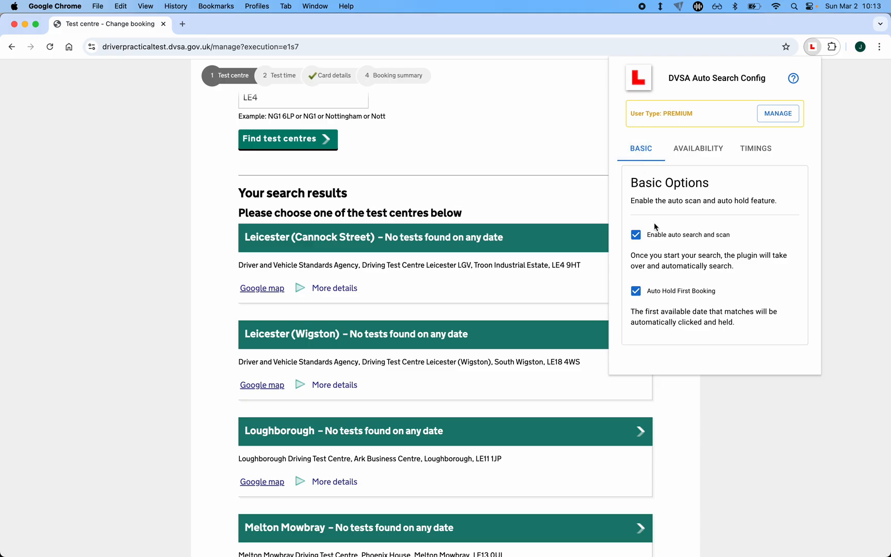
# Toggle 'Enable auto search and scan' off and back on so results keep loading automatically
pyautogui.click(636, 234)
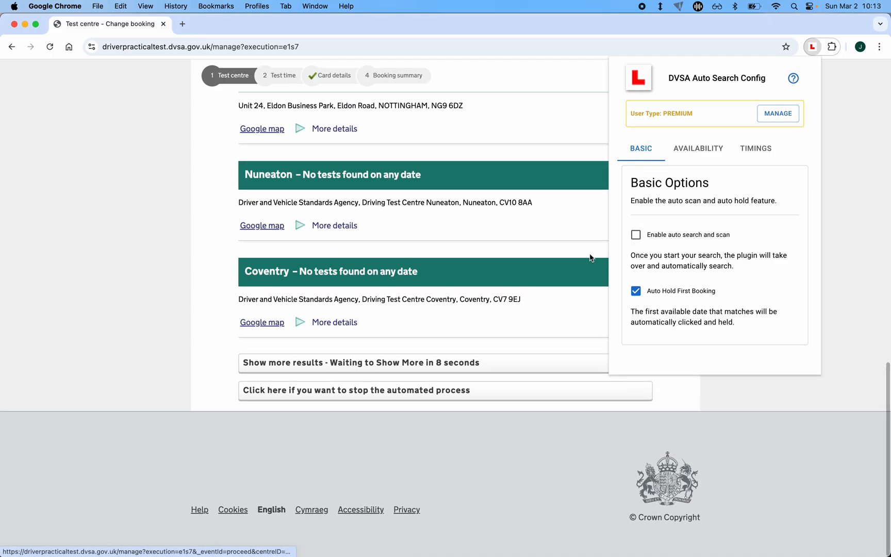
pyautogui.click(636, 235)
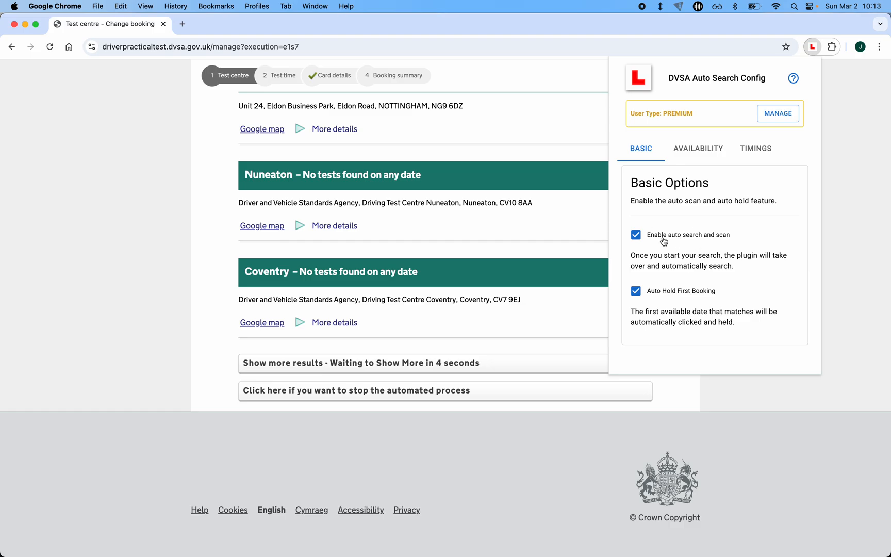
pyautogui.moveTo(589, 250)
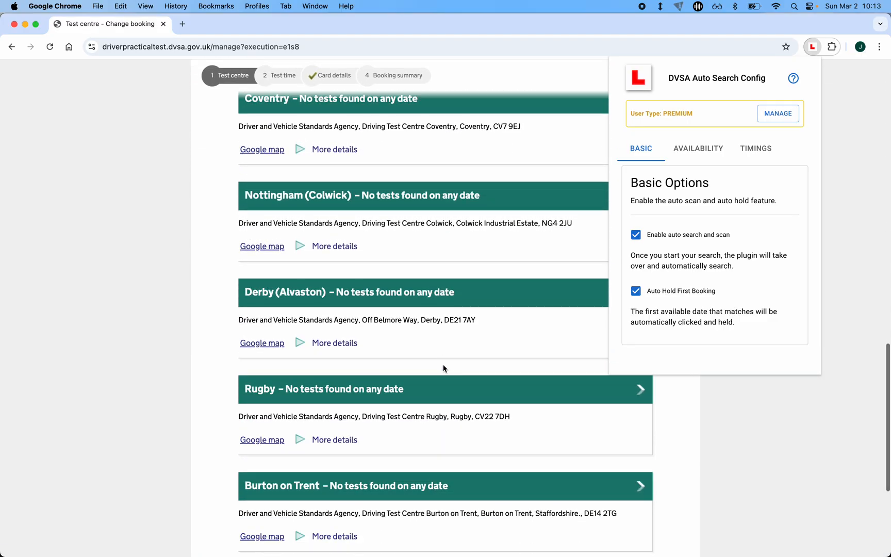
pyautogui.scroll(-3)
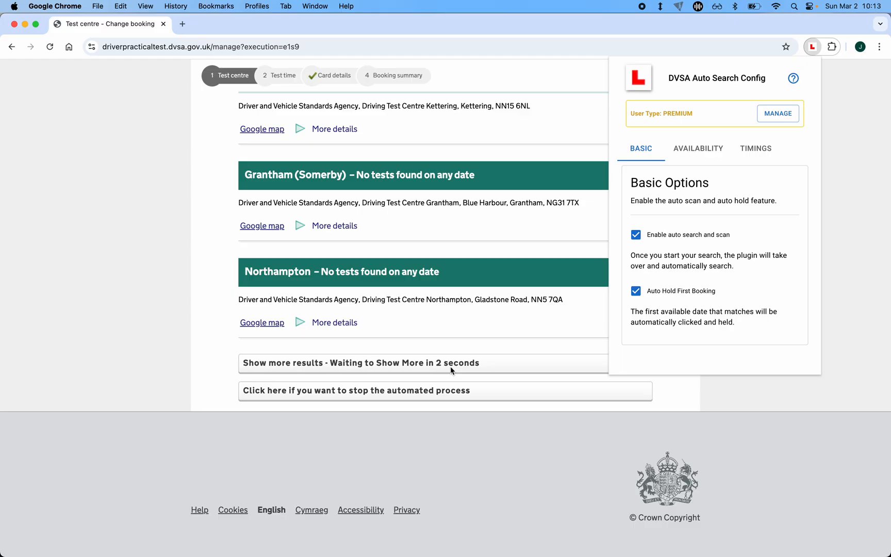
pyautogui.click(699, 149)
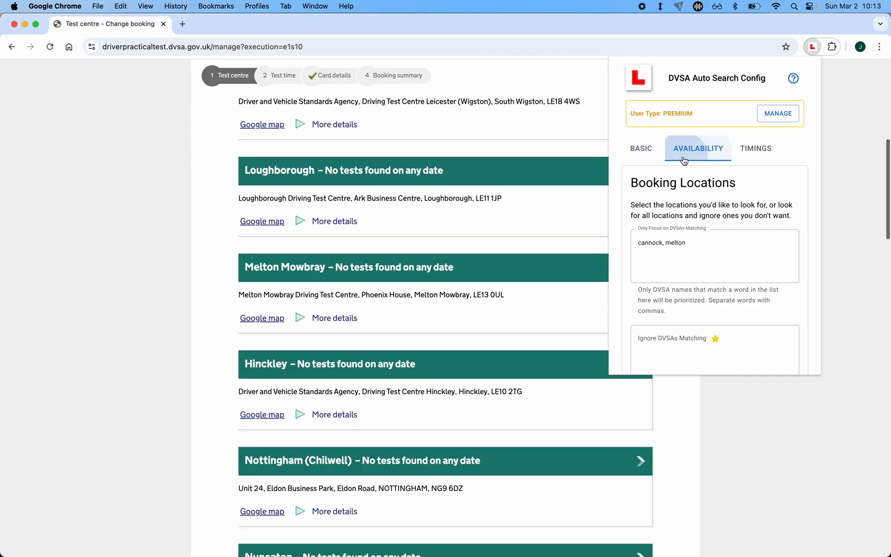
pyautogui.scroll(-3)
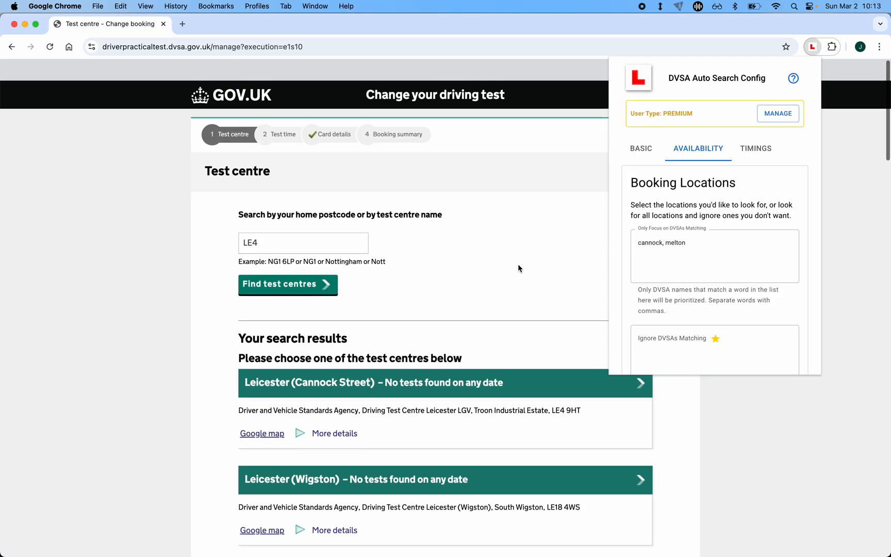
pyautogui.scroll(-3)
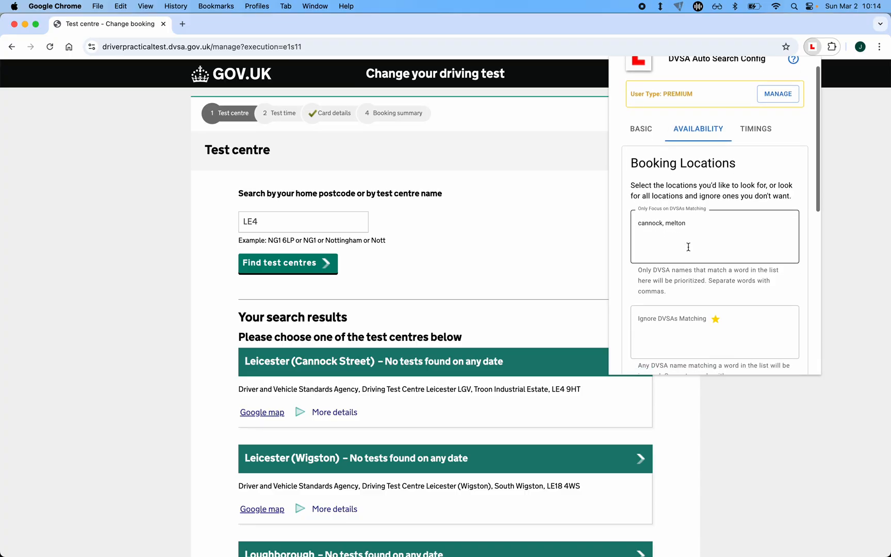
pyautogui.scroll(-3)
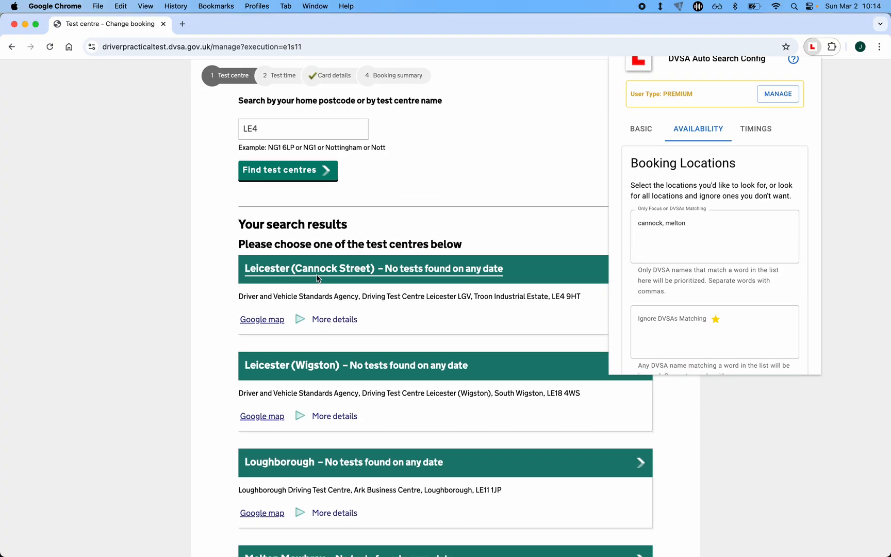
pyautogui.scroll(-3)
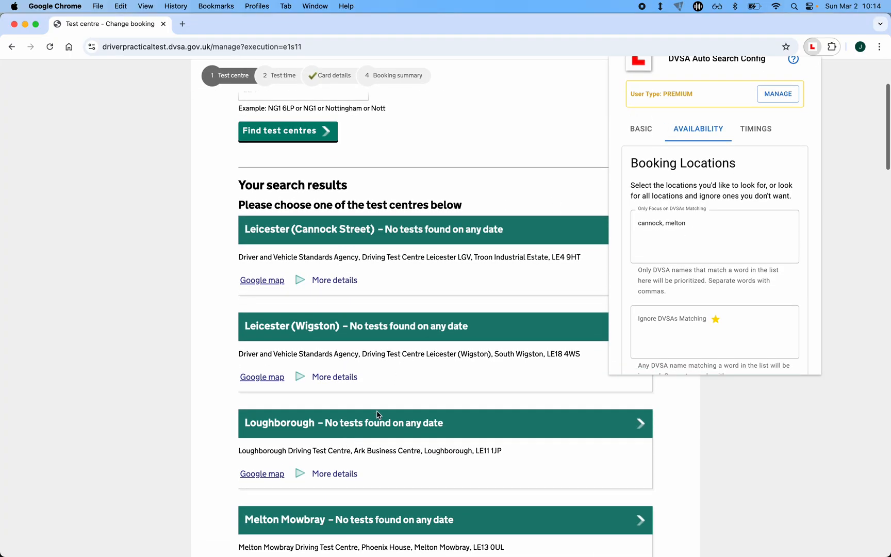
# Edit the 'Only Focus on DVSAs Matching' list, clearing cannock and melton
pyautogui.click(715, 236)
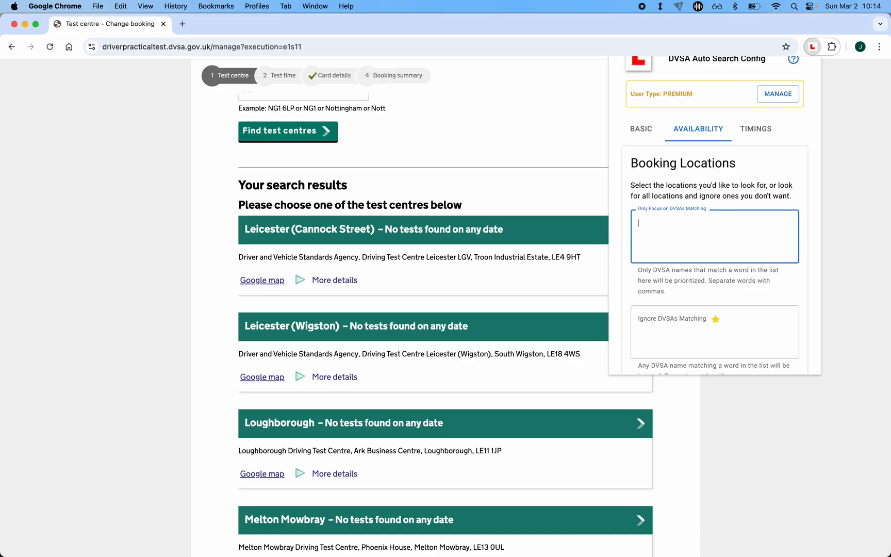
pyautogui.moveTo(526, 211)
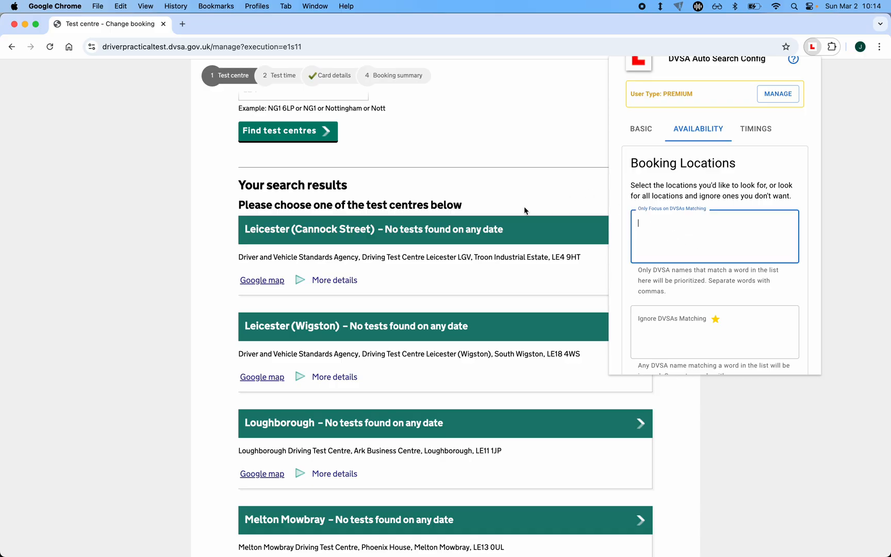
pyautogui.write('wigston')
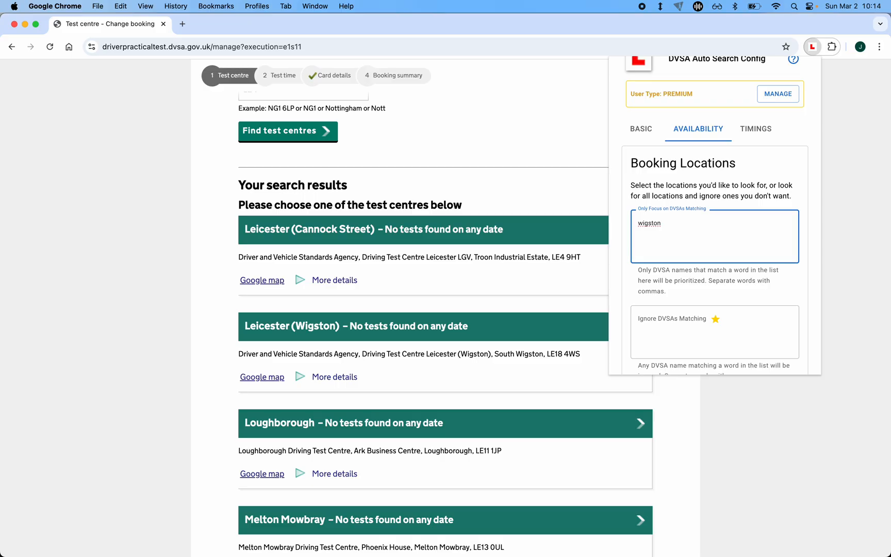
pyautogui.write('d')
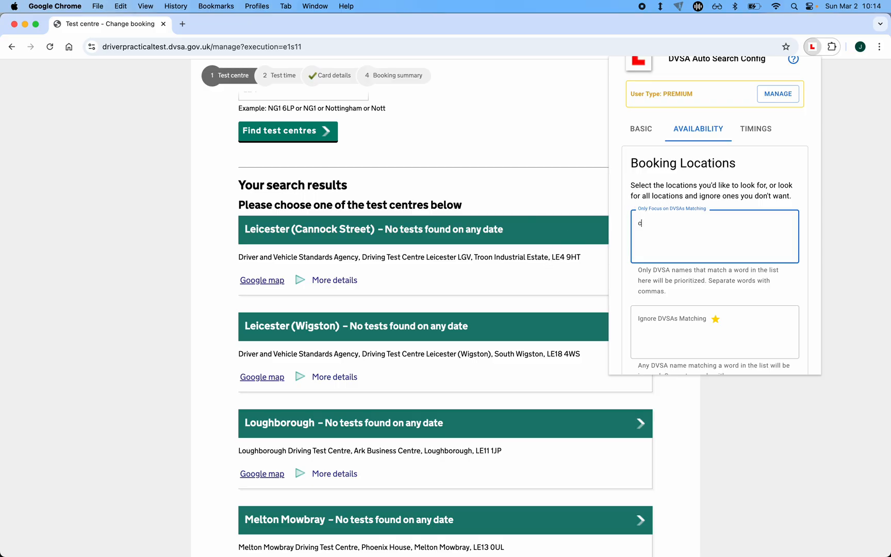
pyautogui.write('annoc')
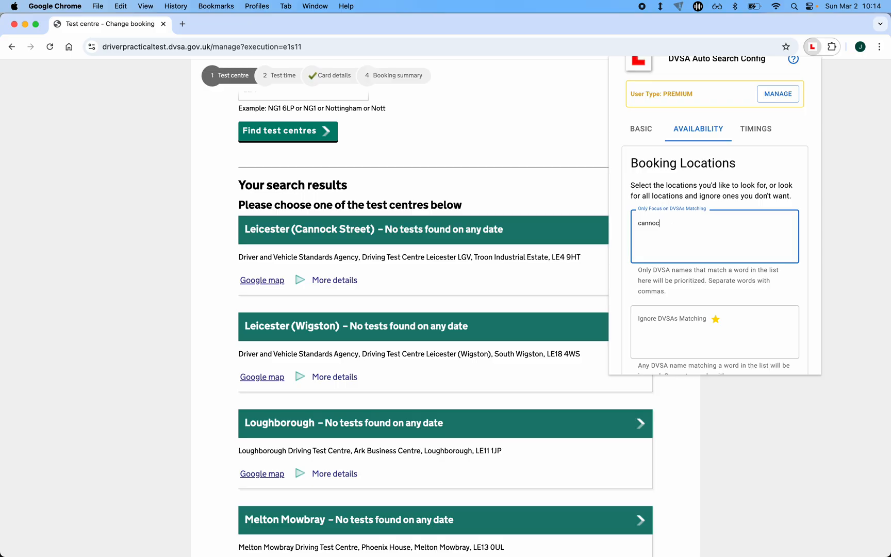
# Set 'Ignore DVSAs Matching' to wigston
pyautogui.click(714, 331)
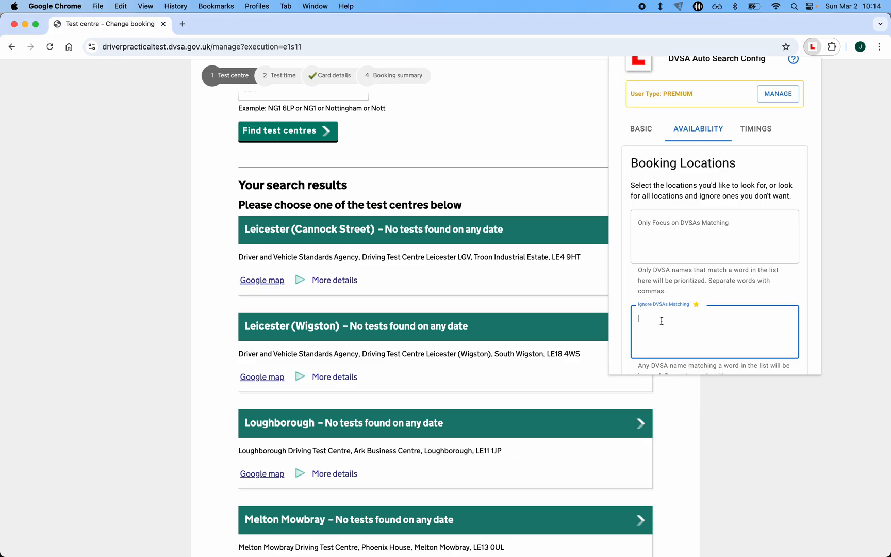
pyautogui.write('wigston')
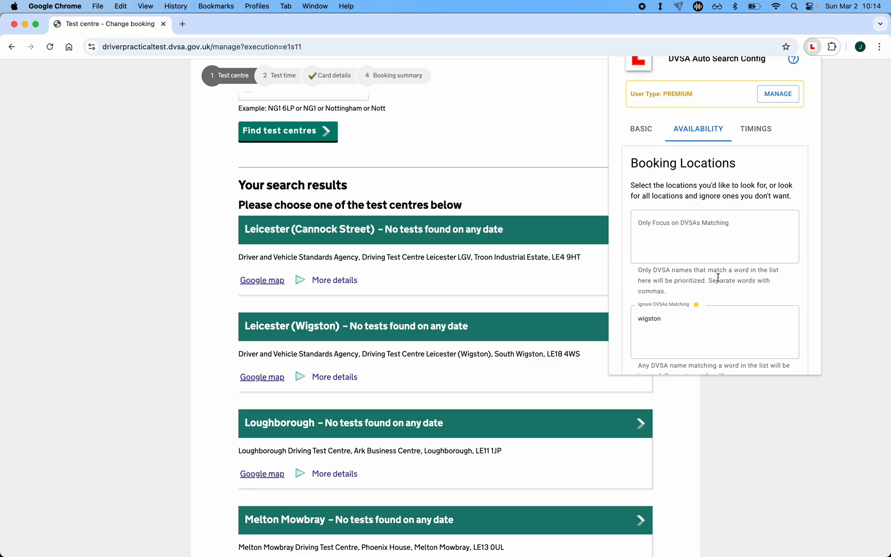
# Set the date range from today, 02/03/2025, to a maximum of 01/07/2025
pyautogui.scroll(-3)
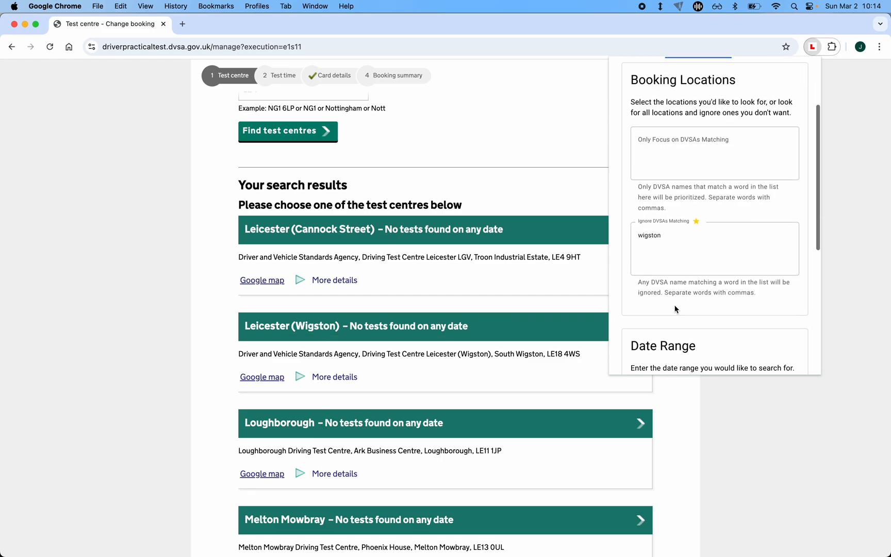
pyautogui.scroll(-3)
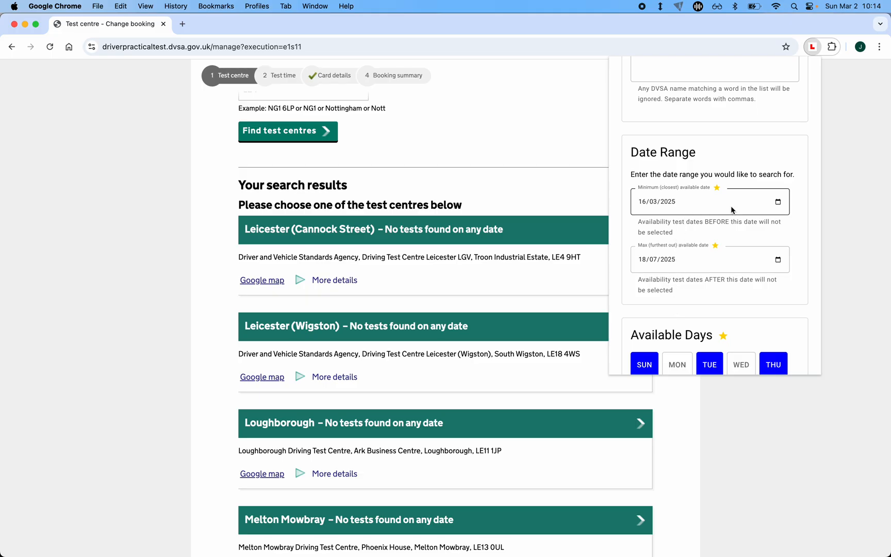
pyautogui.click(654, 259)
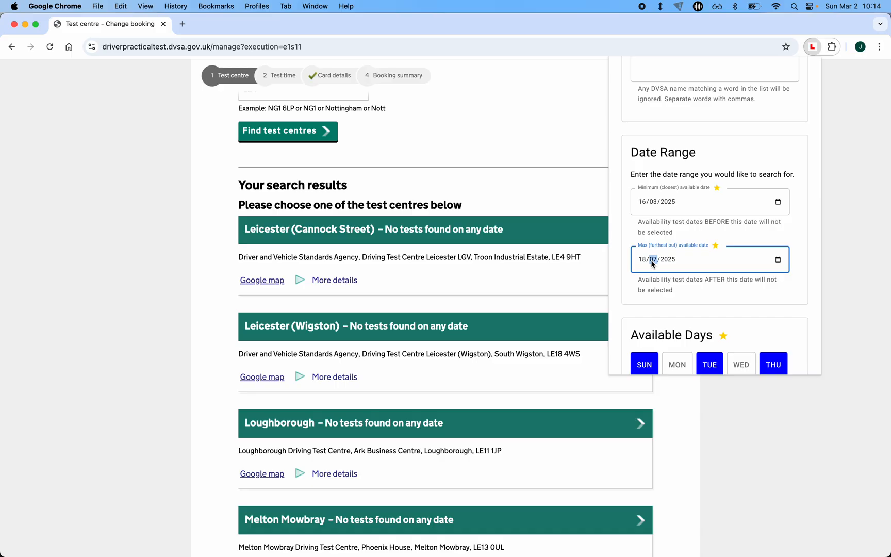
pyautogui.click(773, 259)
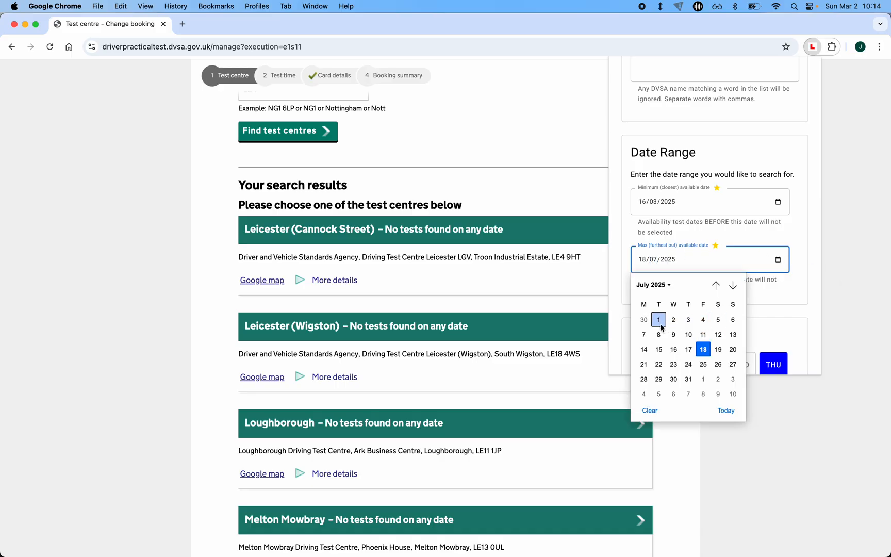
pyautogui.click(658, 320)
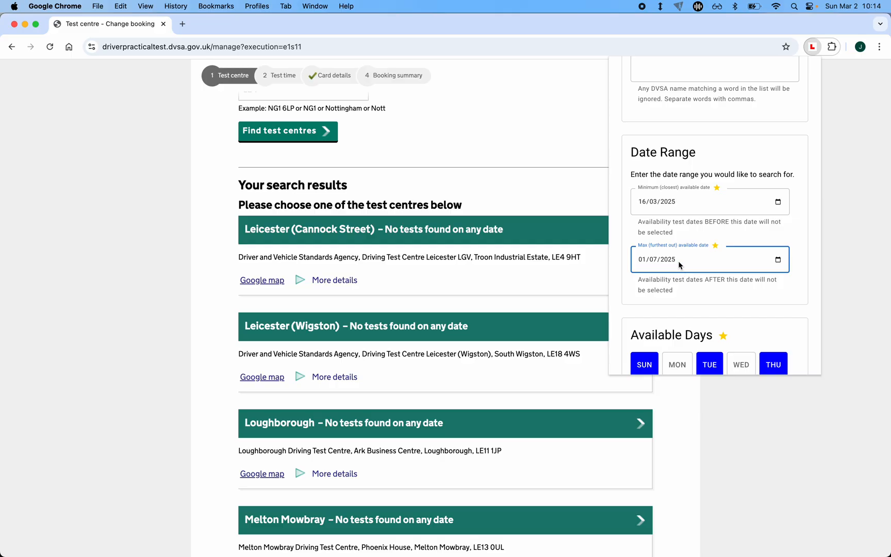
pyautogui.click(708, 201)
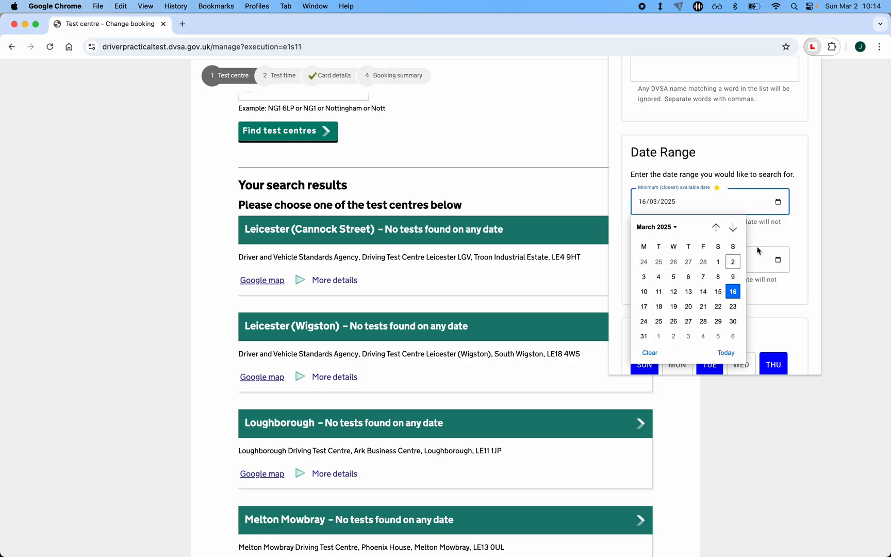
pyautogui.click(732, 262)
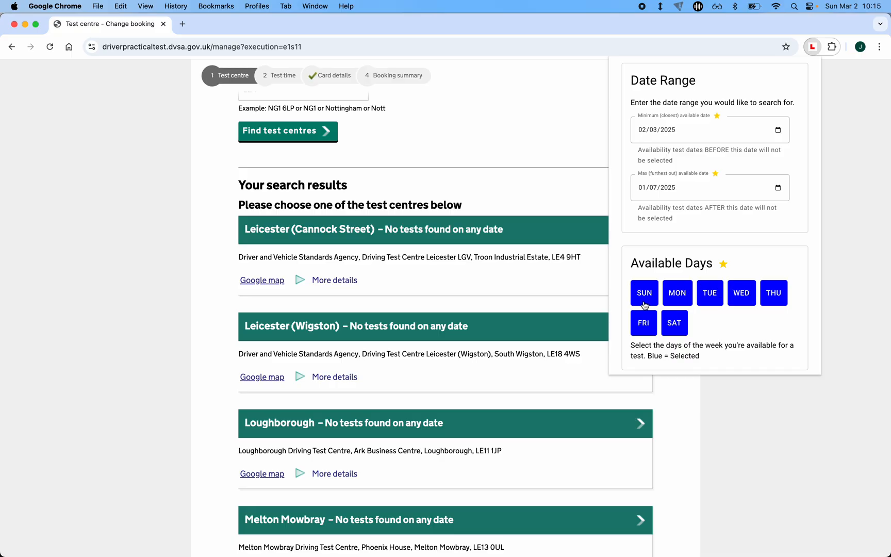
# Deselect Sunday so only Monday to Friday remain as available days
pyautogui.click(675, 323)
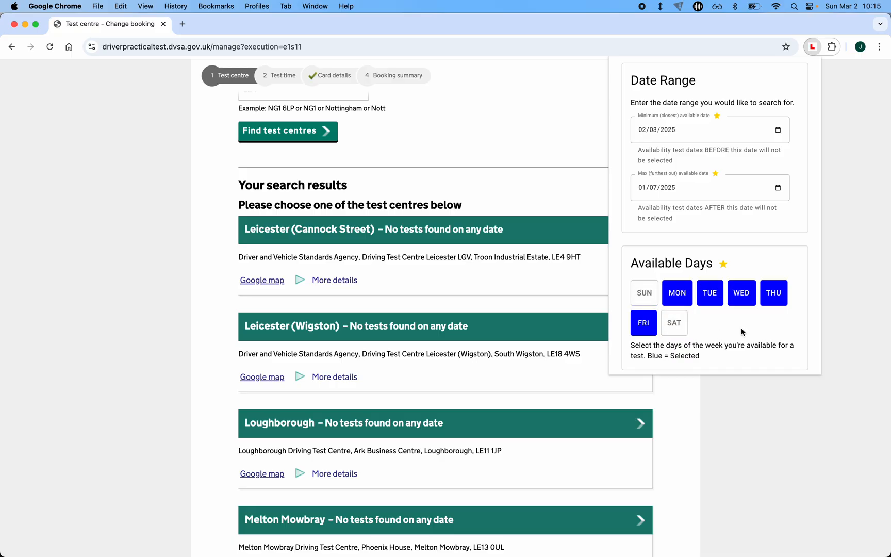
pyautogui.moveTo(656, 337)
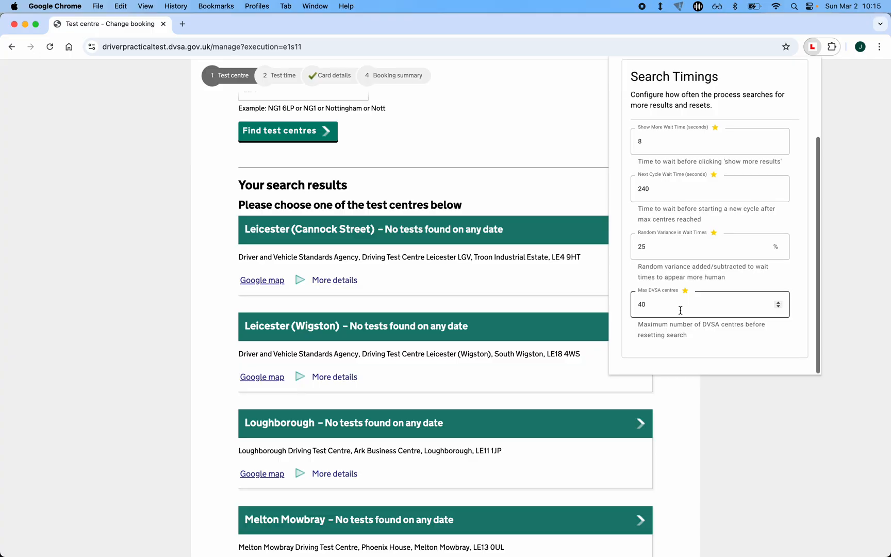
# Set Max DVSA centres 8, Next Cycle Wait Time 60 and Show More Wait Time 16 seconds
pyautogui.click(705, 304)
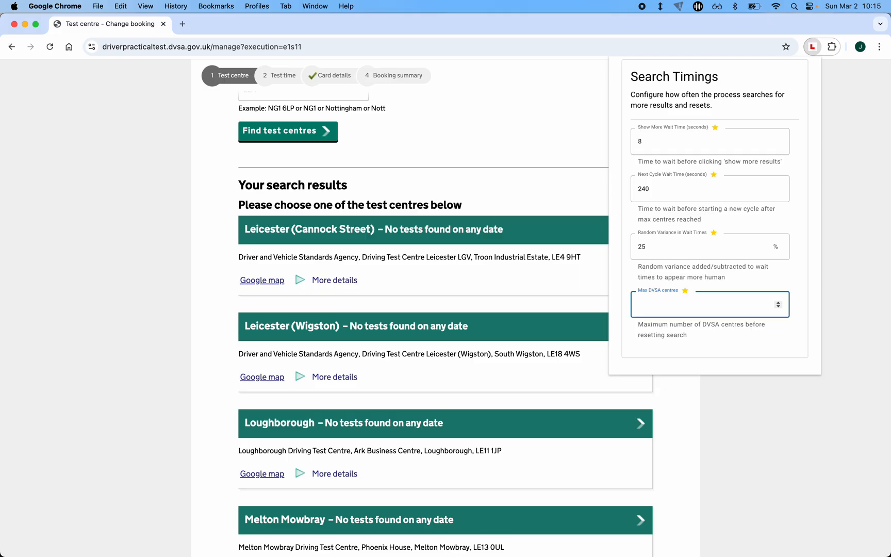
pyautogui.write('8')
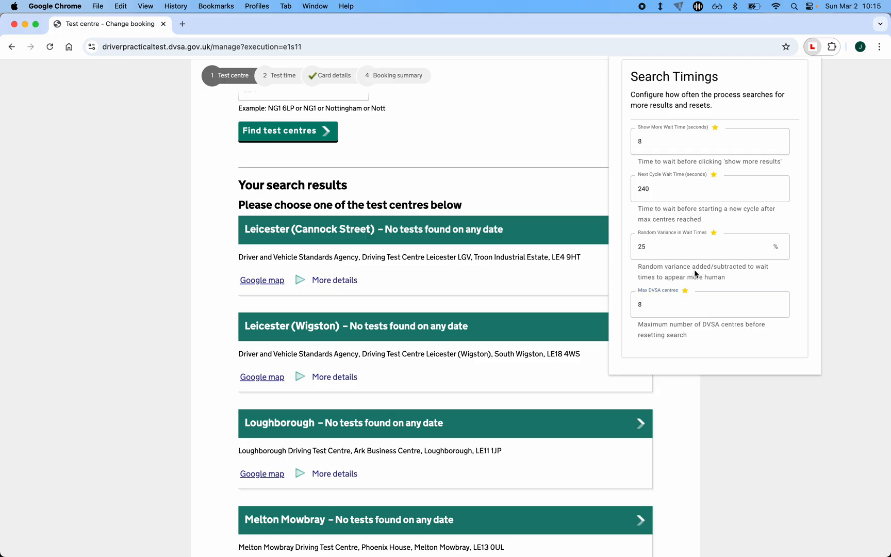
pyautogui.click(710, 201)
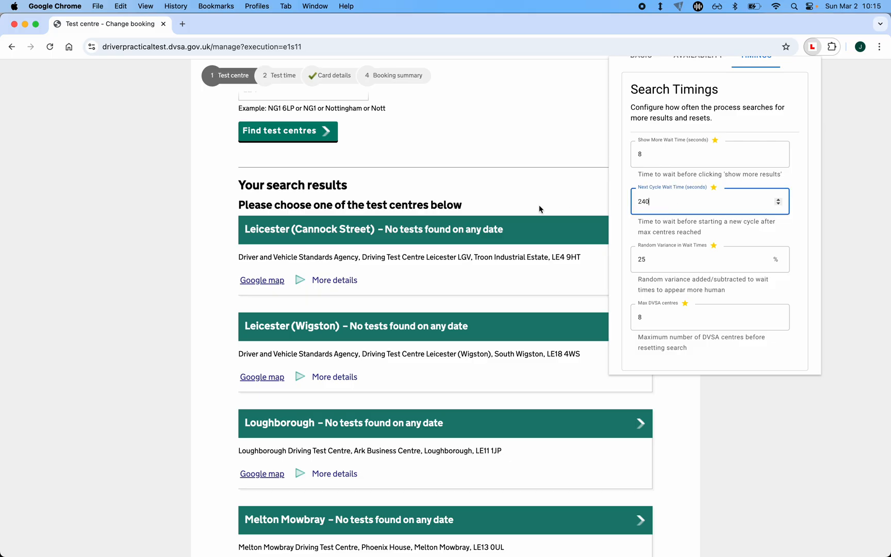
pyautogui.write('60')
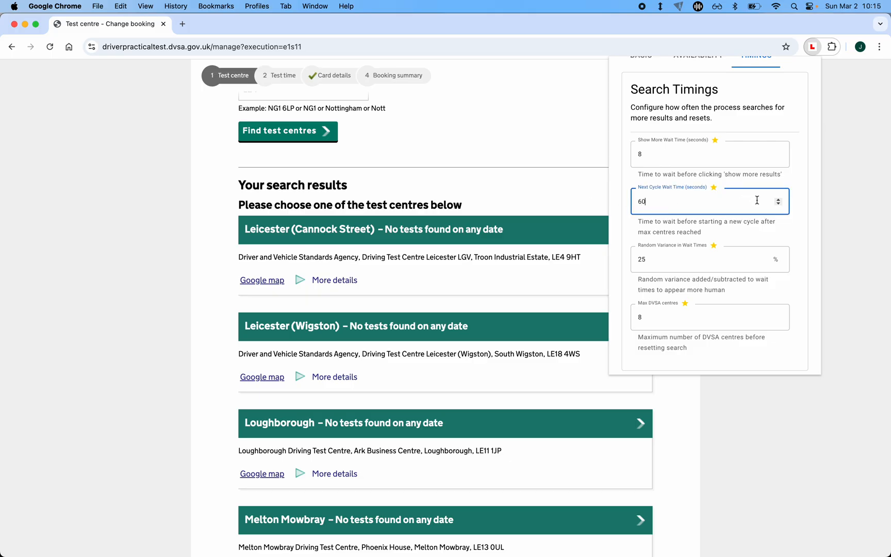
pyautogui.click(710, 153)
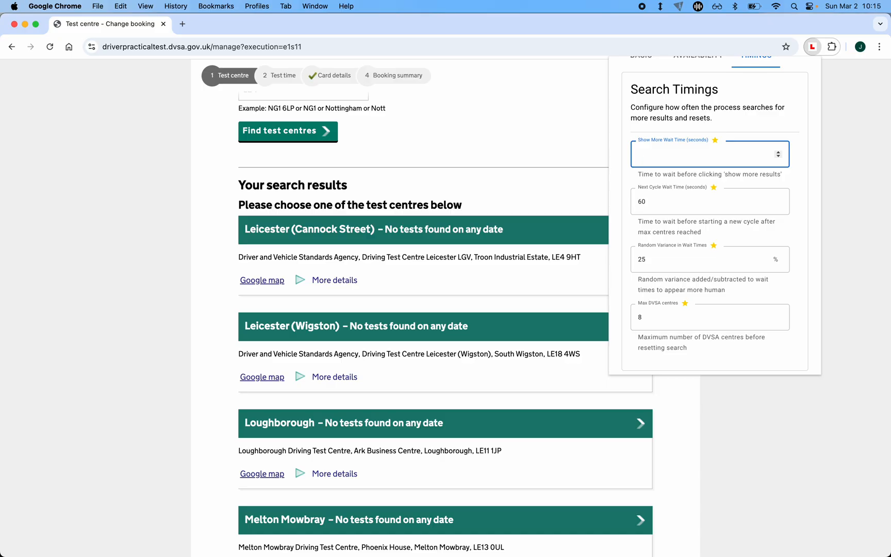
pyautogui.write('16')
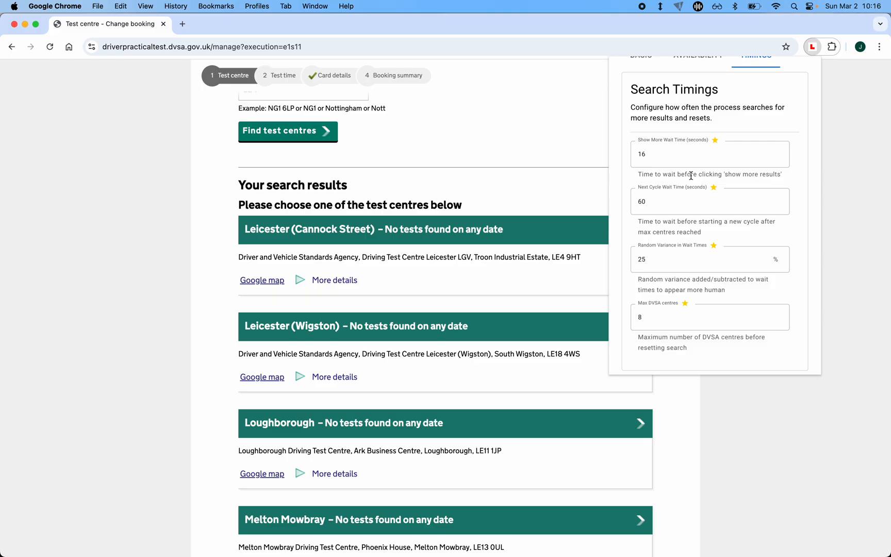
pyautogui.moveTo(863, 57)
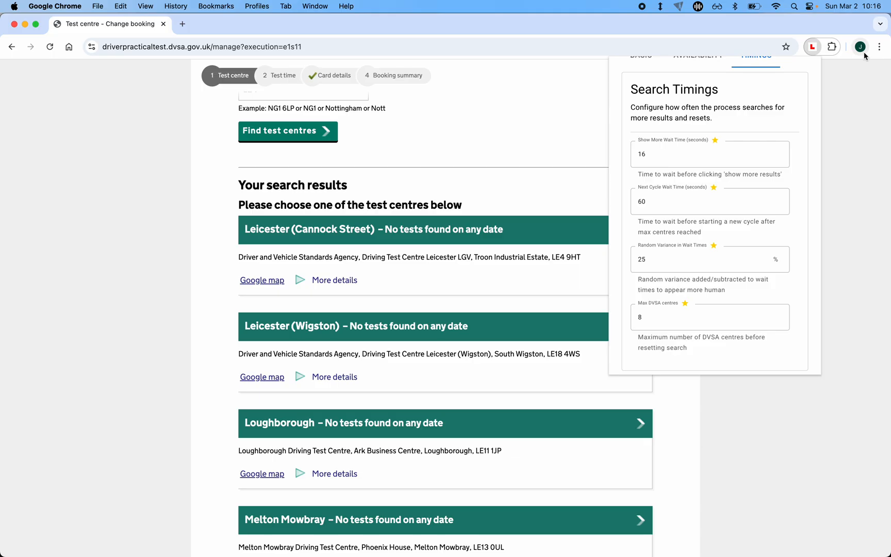
pyautogui.moveTo(860, 47)
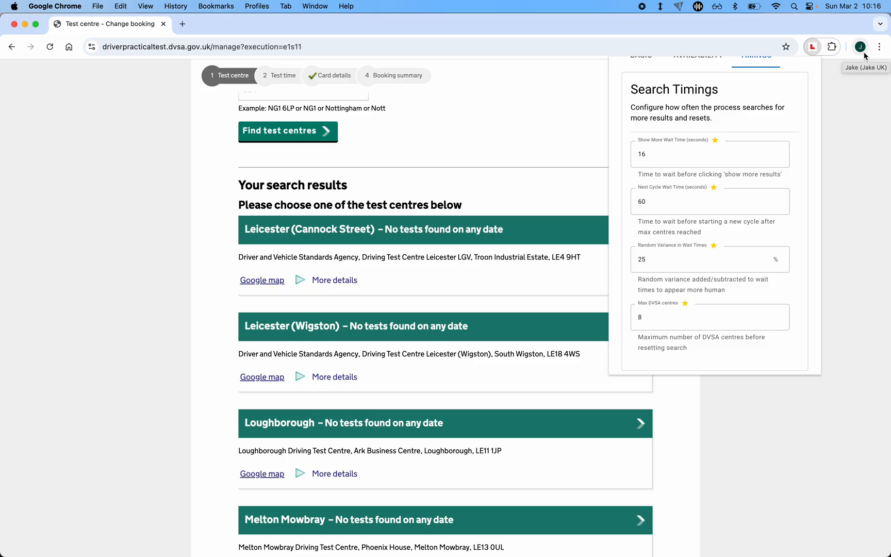
pyautogui.moveTo(703, 250)
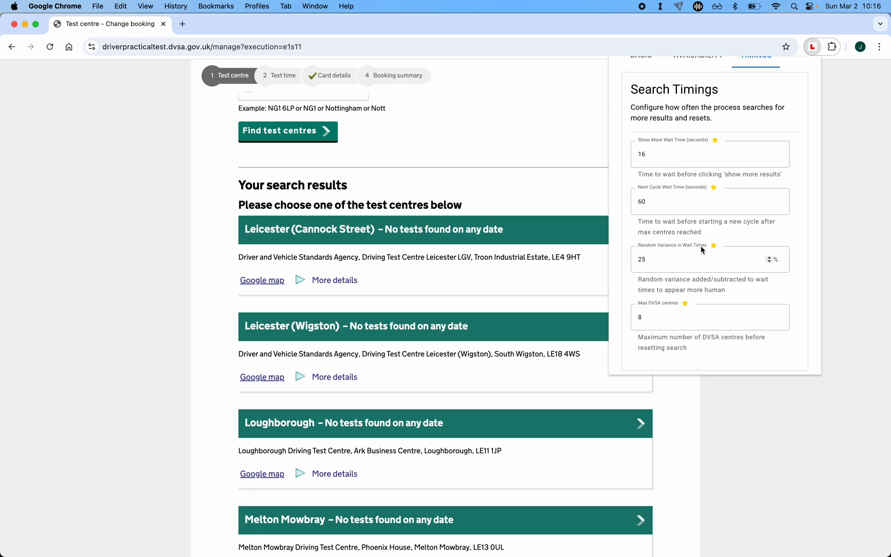
pyautogui.scroll(-3)
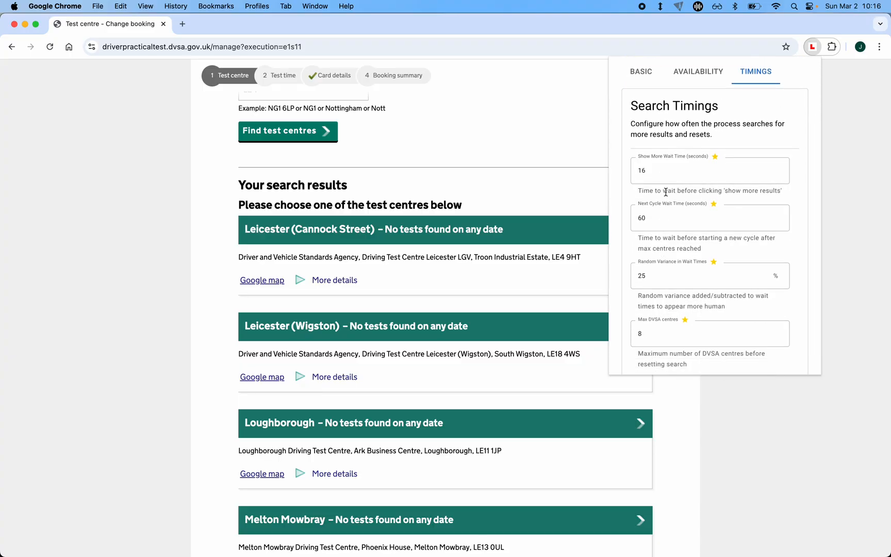
# Raise Max DVSA centres before reset to 12 on the Timings tab
pyautogui.click(709, 170)
pyautogui.write('12')
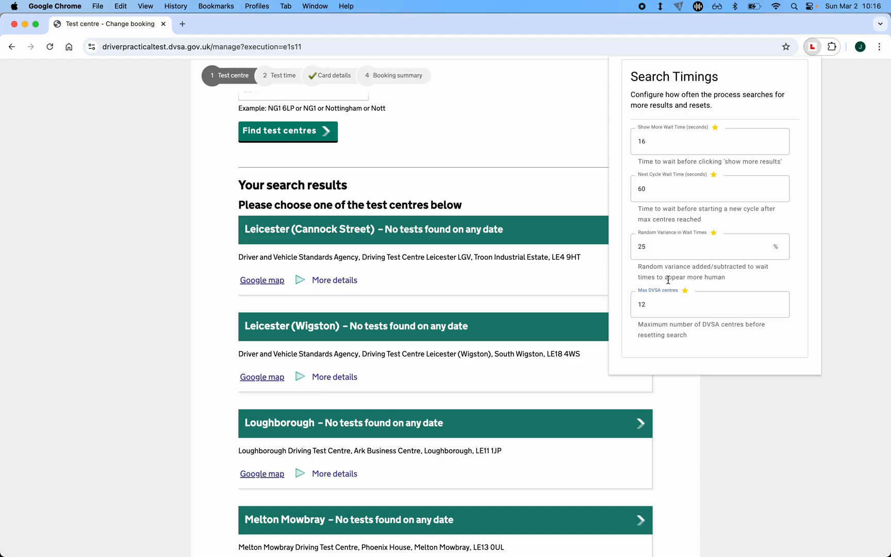
pyautogui.click(710, 187)
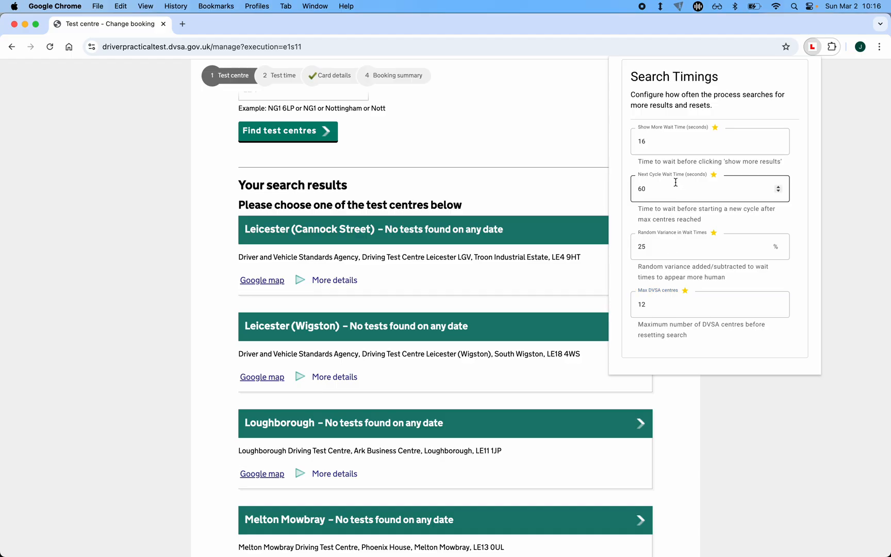
pyautogui.click(705, 188)
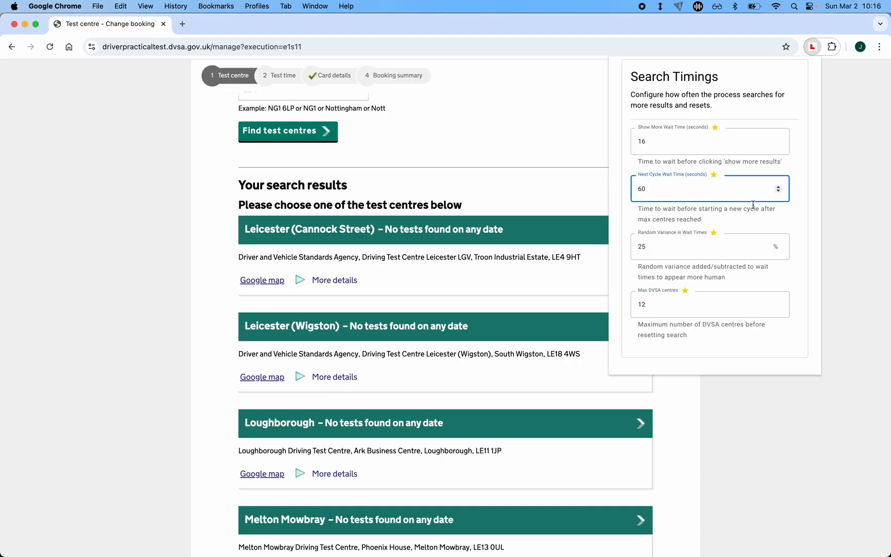
# Review the booking location and date range settings on the Availability tab
pyautogui.click(698, 78)
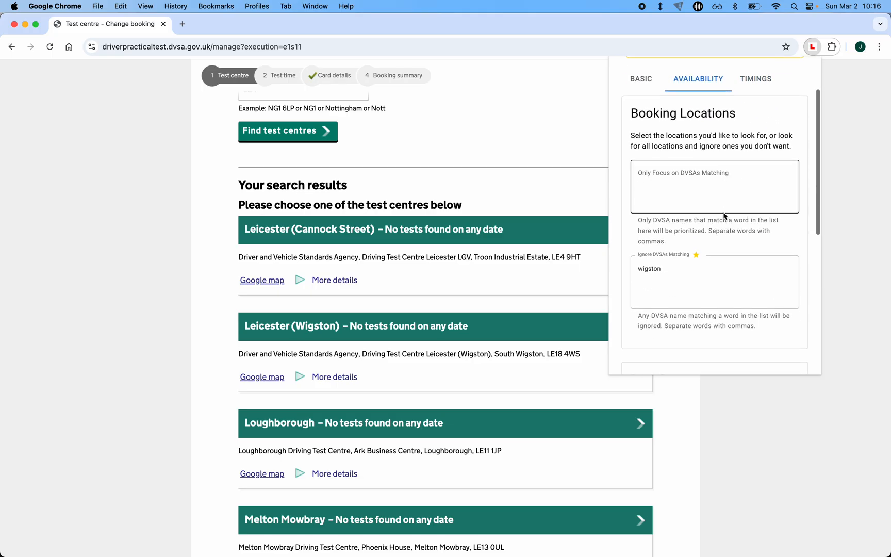
pyautogui.scroll(-3)
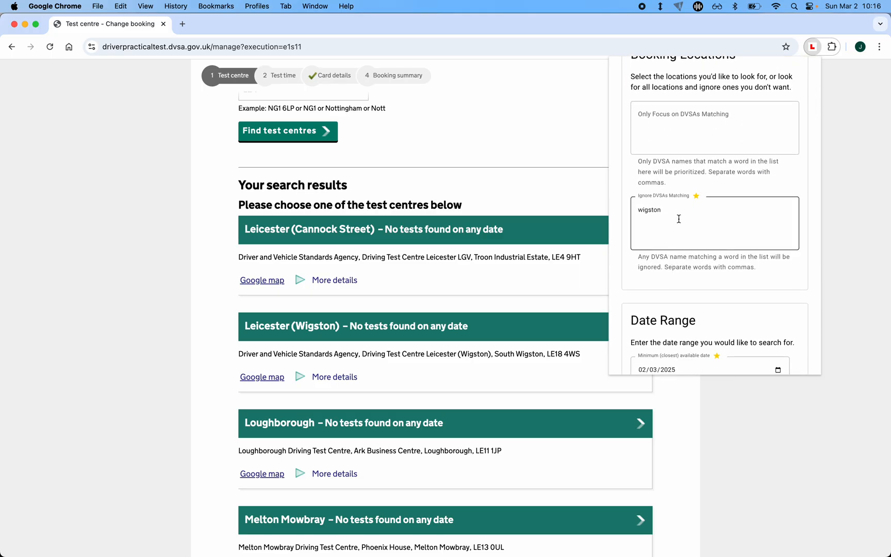
pyautogui.scroll(-3)
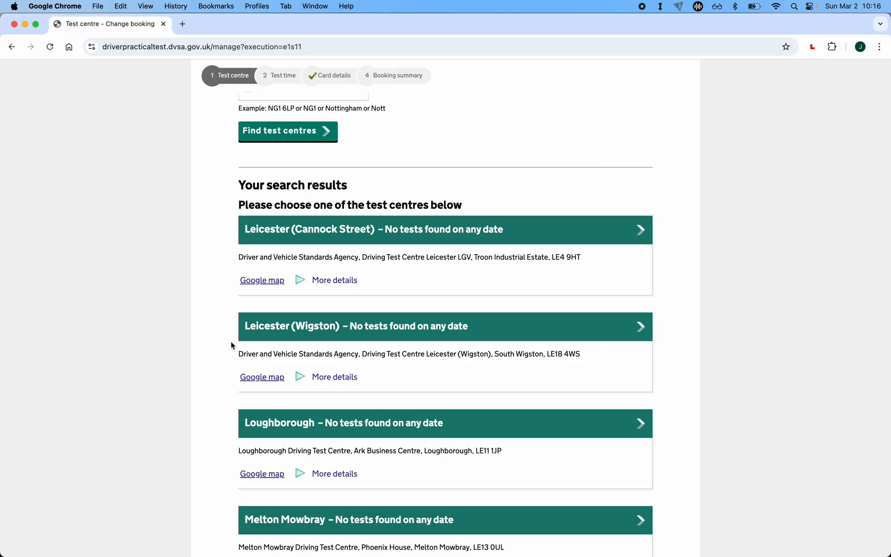
# Scroll through the auto-searched LE4 test centre results, all showing no tests found
pyautogui.scroll(-3)
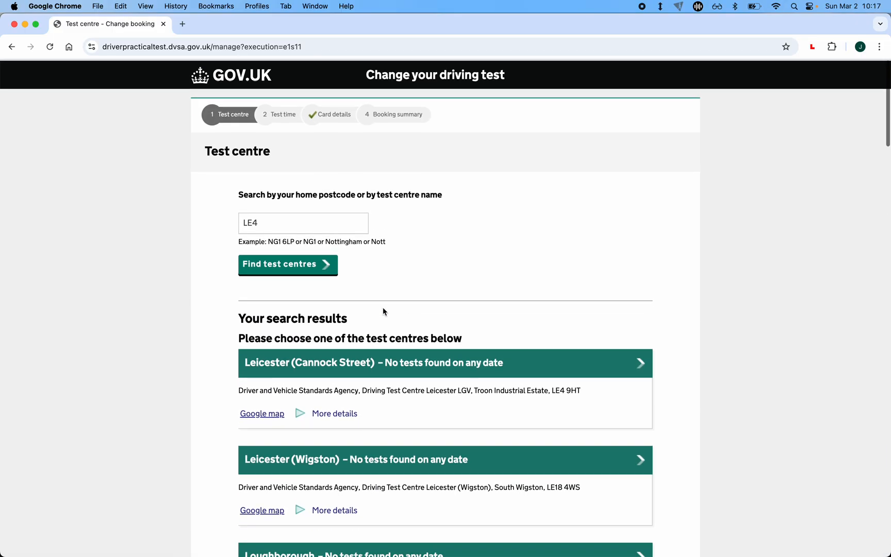
pyautogui.scroll(-3)
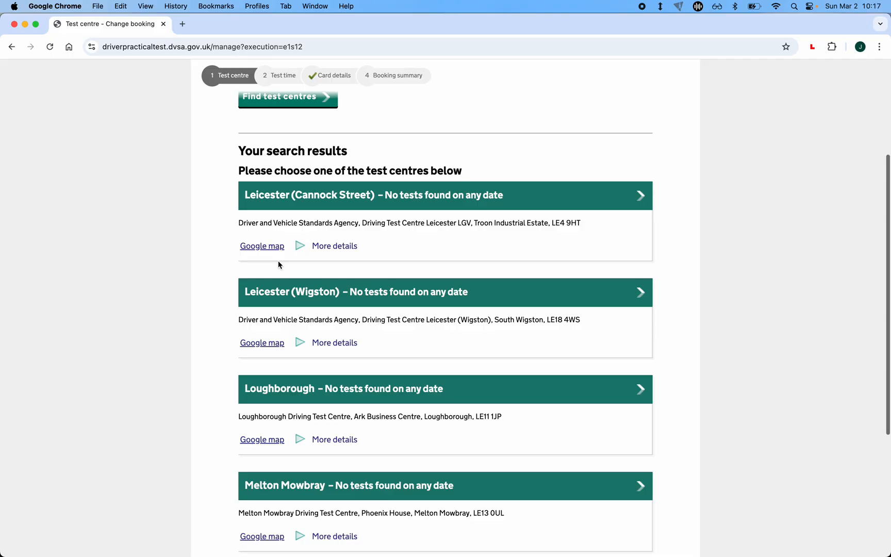
pyautogui.scroll(-3)
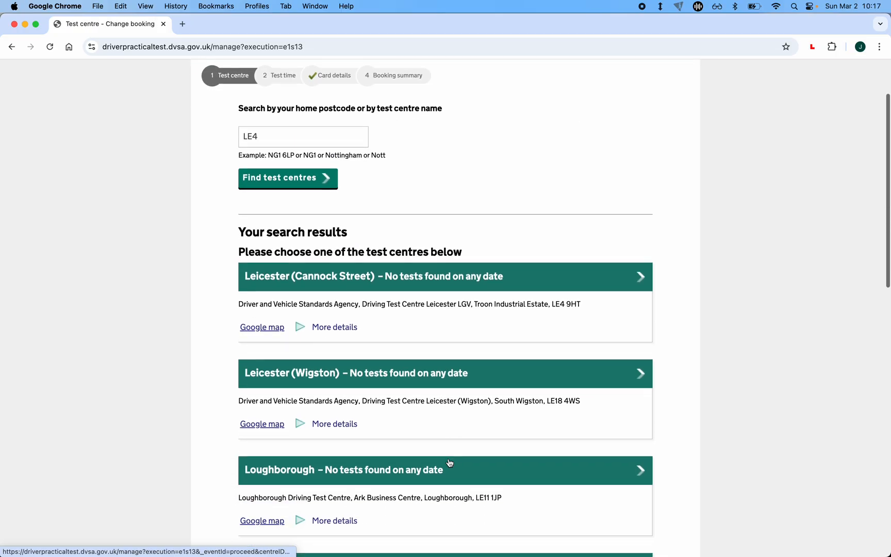
pyautogui.scroll(-3)
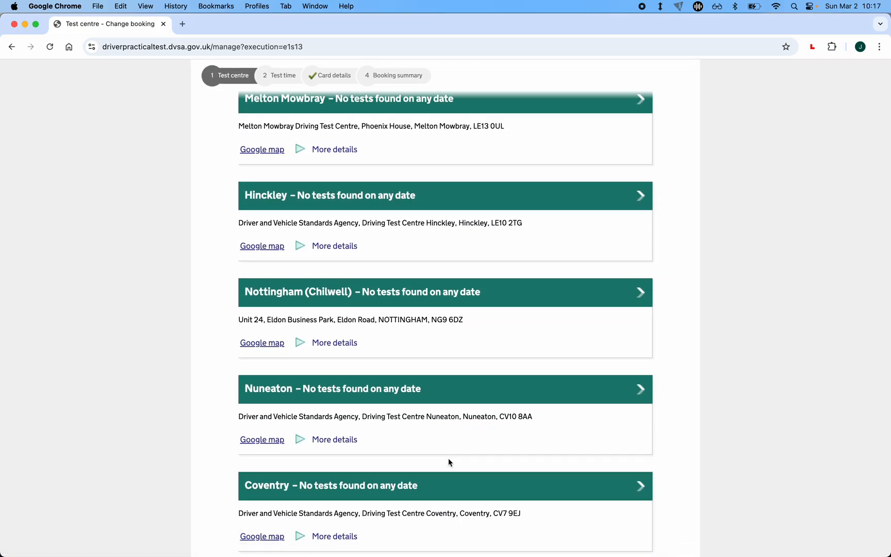
pyautogui.scroll(3)
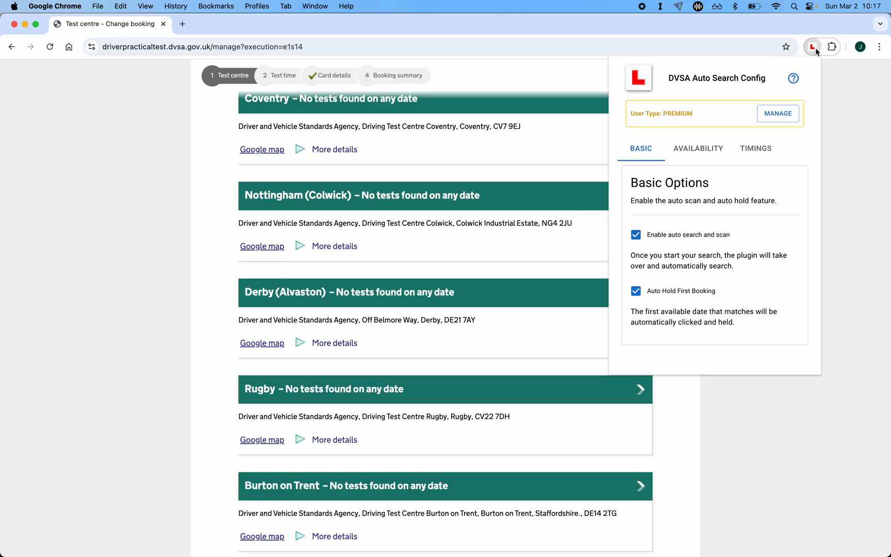
pyautogui.moveTo(724, 299)
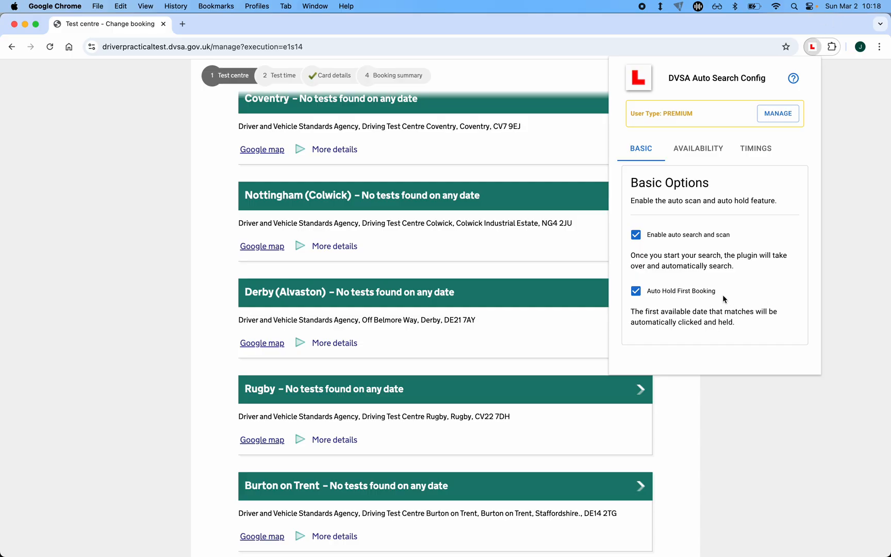
pyautogui.moveTo(685, 303)
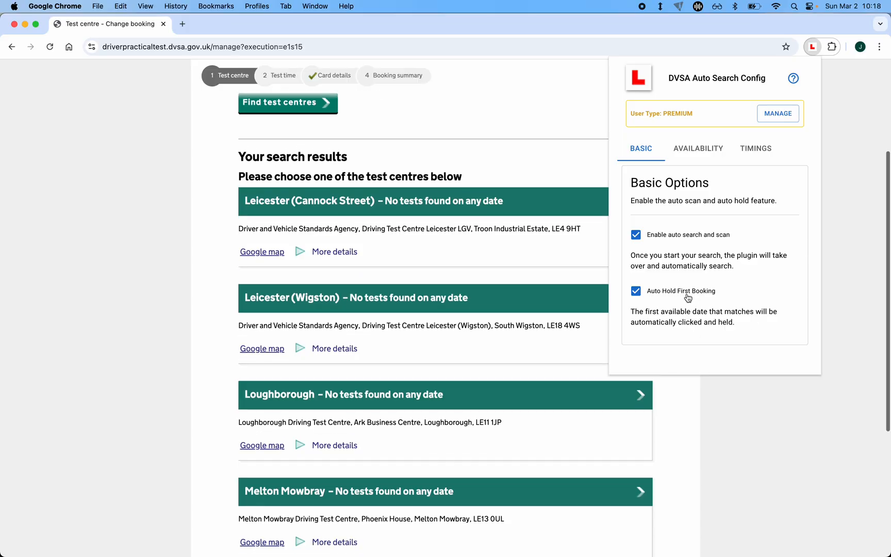
# Scroll down the refreshing test centre results while the extension's basic options stay shown
pyautogui.scroll(-3)
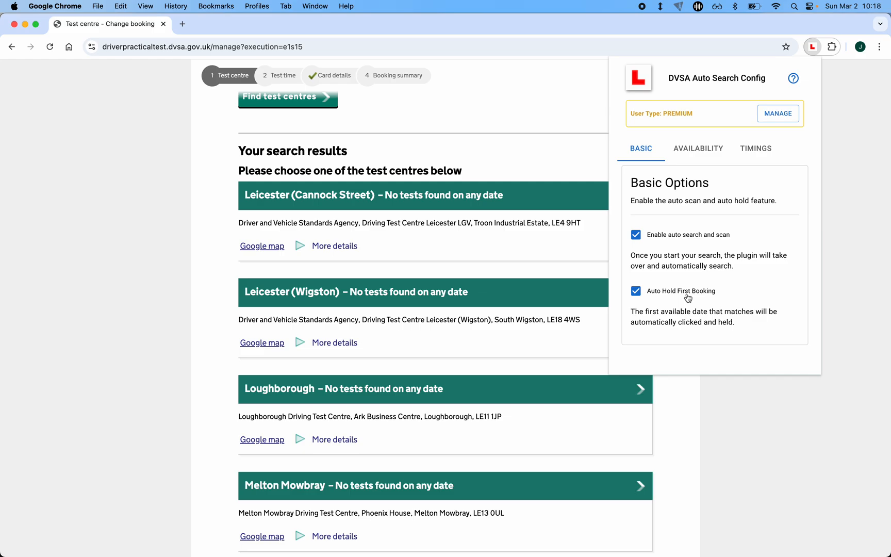
pyautogui.moveTo(804, 63)
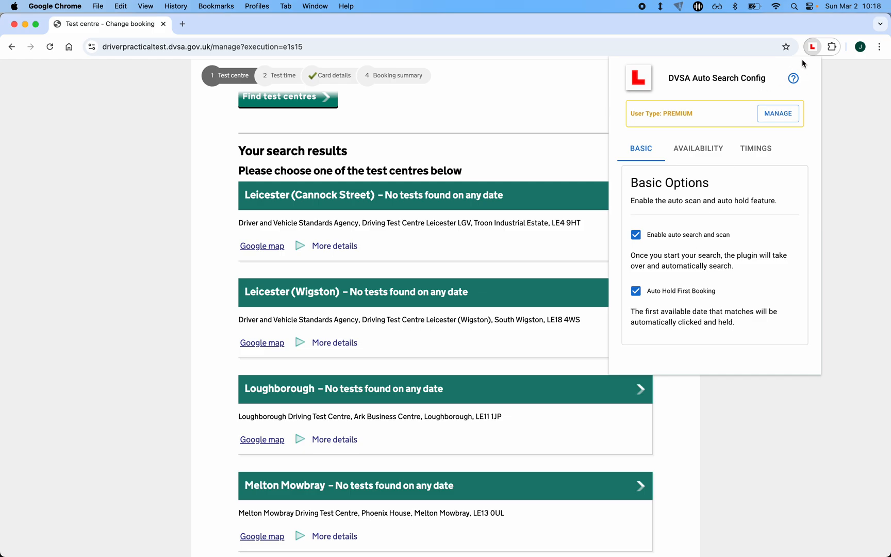
pyautogui.moveTo(702, 122)
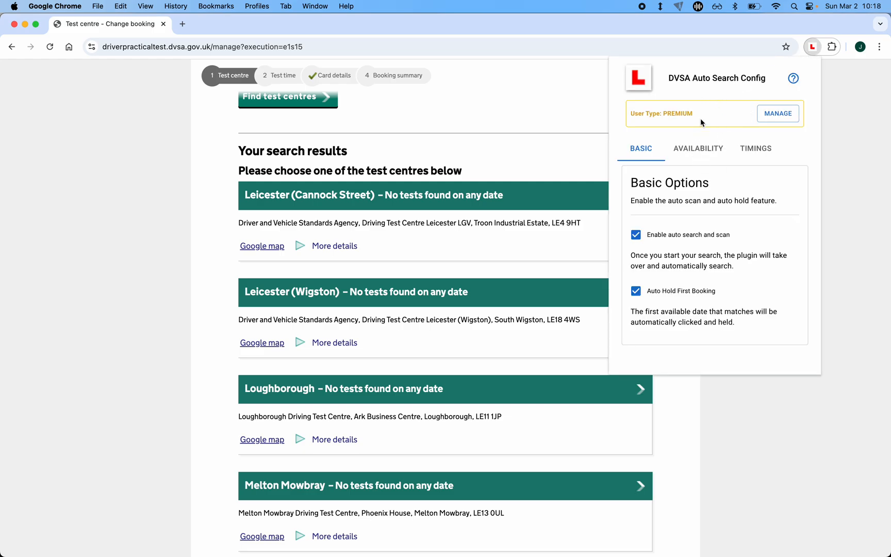
pyautogui.moveTo(688, 172)
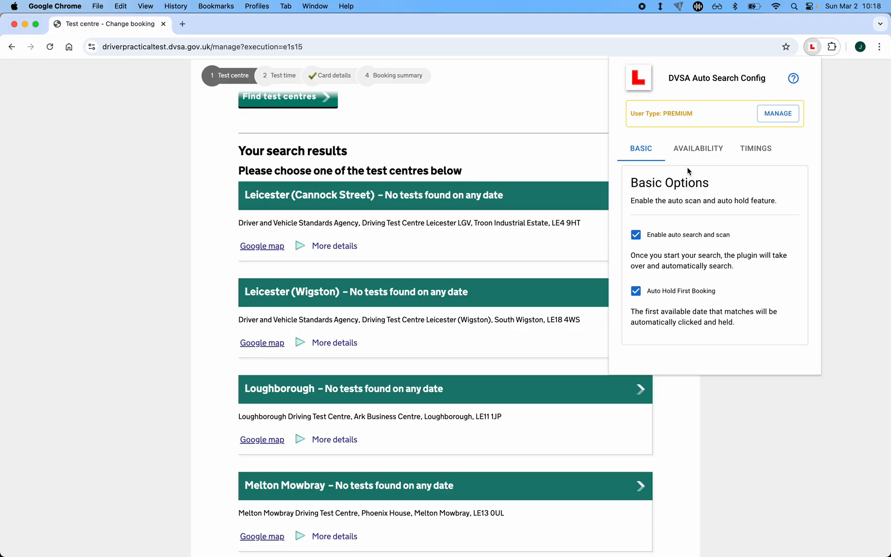
pyautogui.scroll(-3)
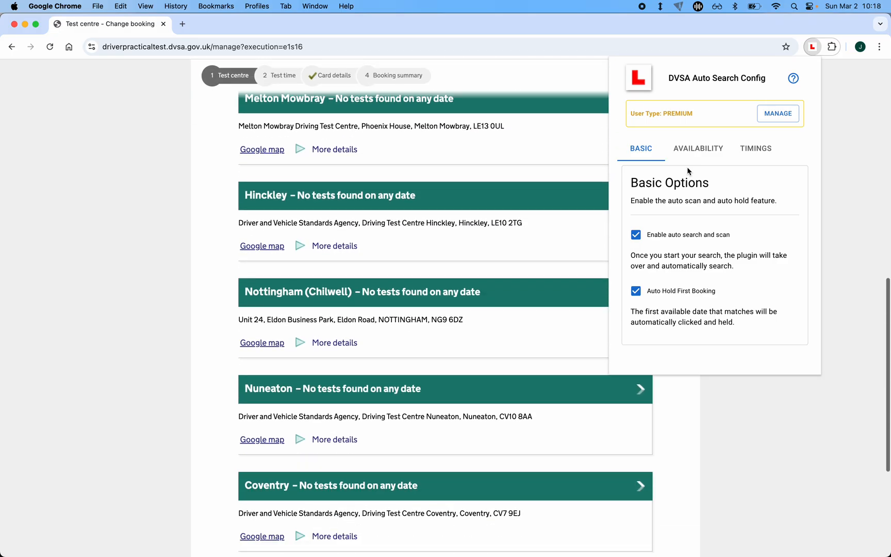
pyautogui.moveTo(452, 315)
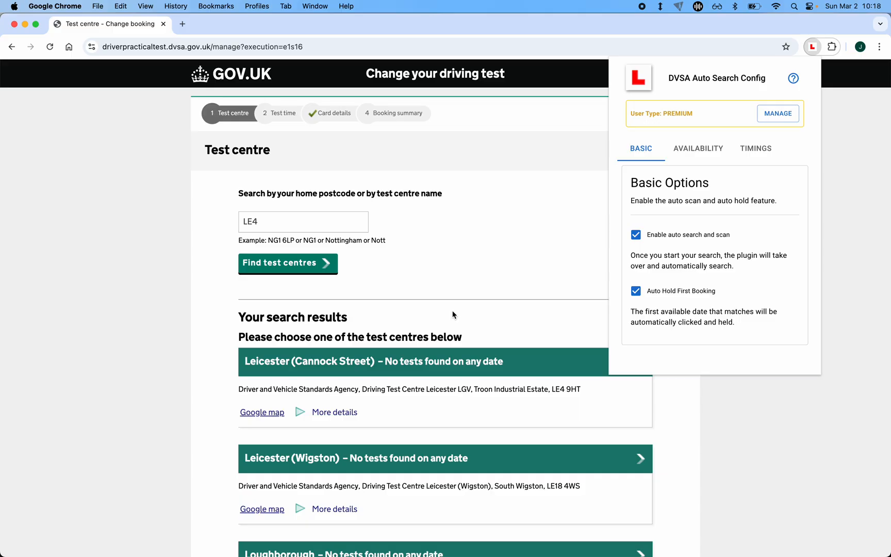
pyautogui.moveTo(597, 119)
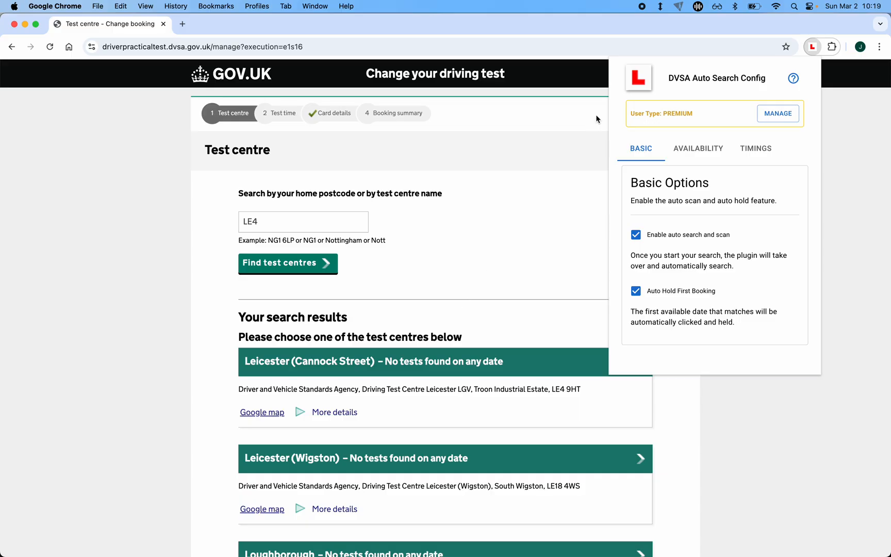